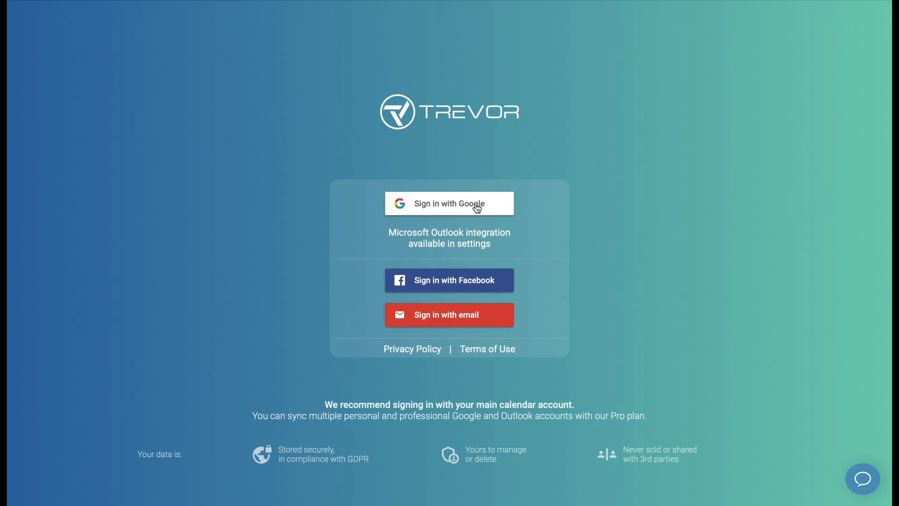
# Sign in with the trevorlabs Google account and allow Trevor AI to access its calendars.
pyautogui.click(449, 203)
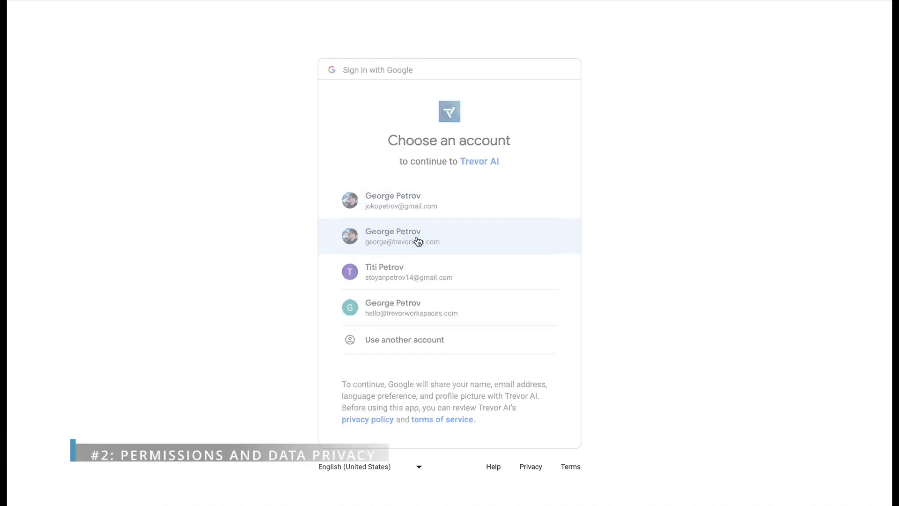
pyautogui.click(449, 236)
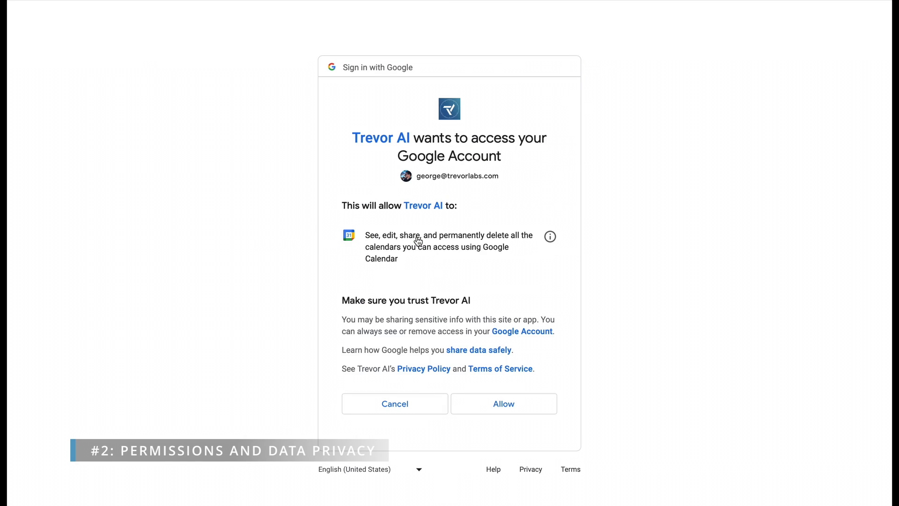
pyautogui.click(503, 404)
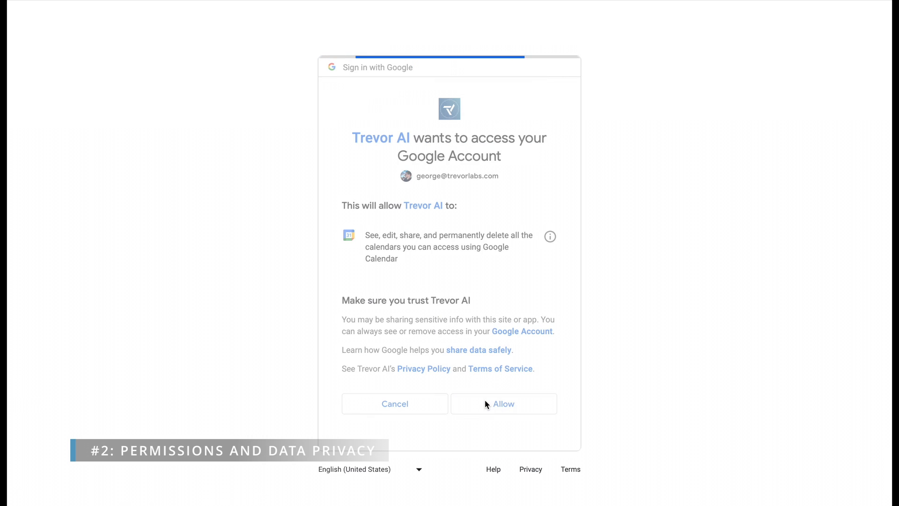
pyautogui.click(503, 404)
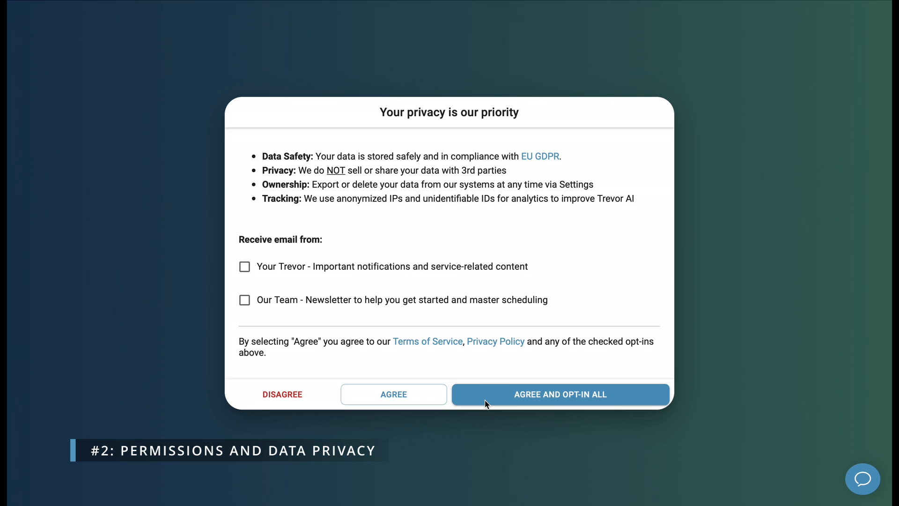
pyautogui.moveTo(488, 403)
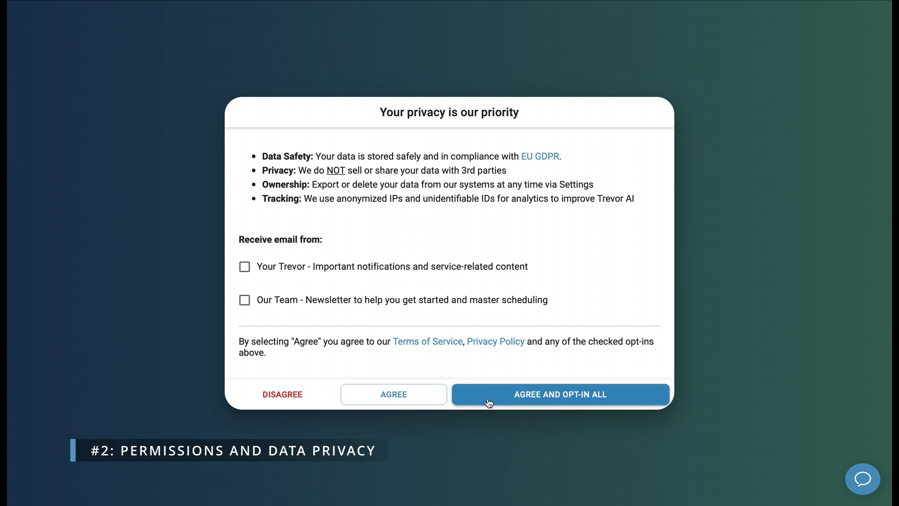
# Accept the privacy terms with all email opt-ins and add the task 'Record how-to video'.
pyautogui.click(561, 394)
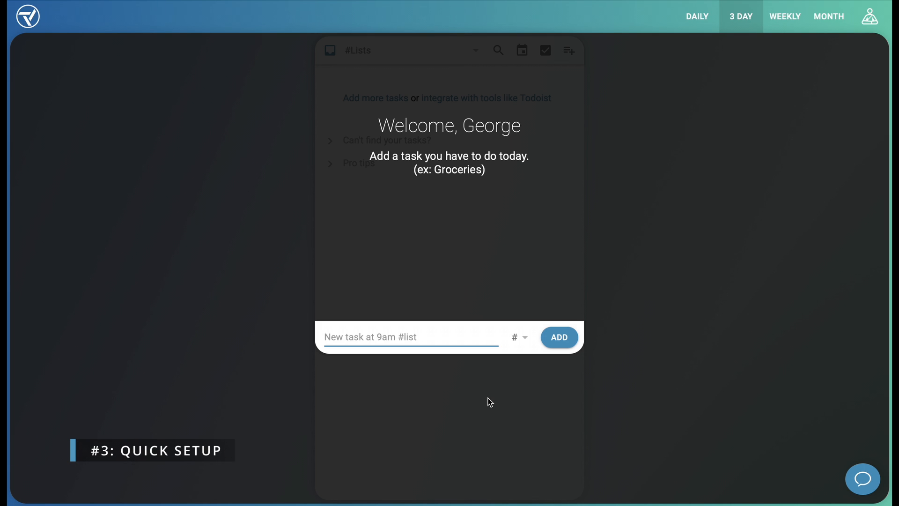
pyautogui.write('Record how to video')
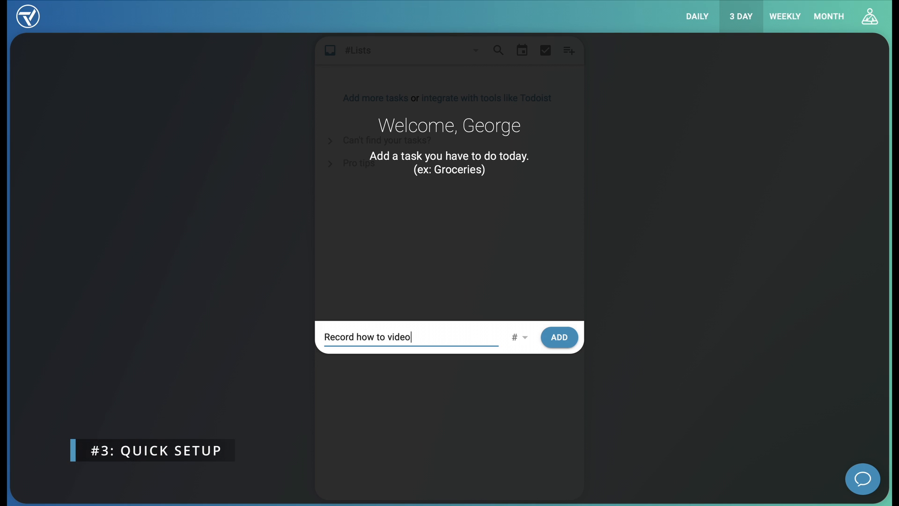
pyautogui.click(558, 336)
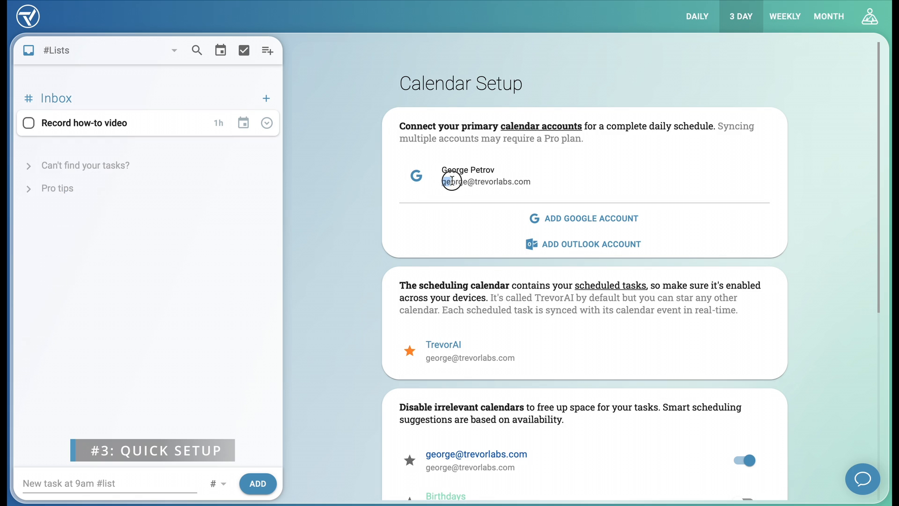
# Review the connected calendars and confirm setup with Trevor Demo and Experimental disabled.
pyautogui.doubleClick(486, 181)
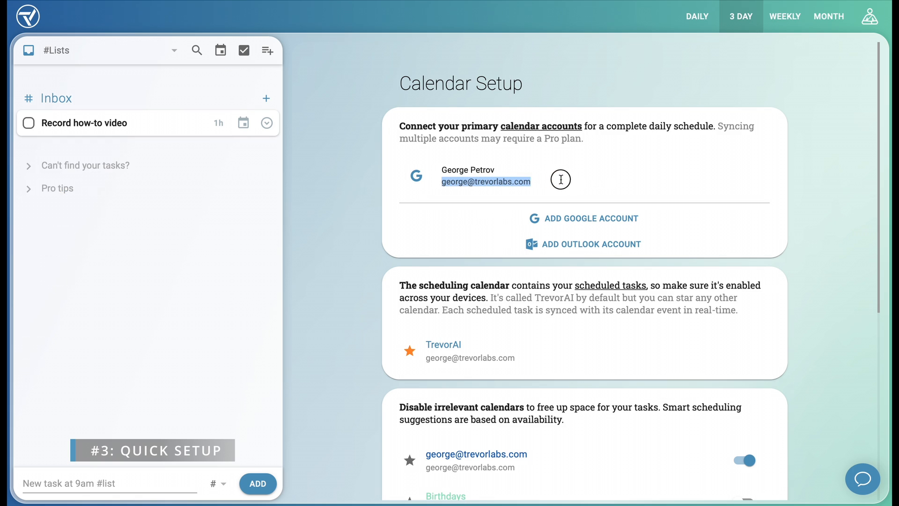
pyautogui.moveTo(534, 182)
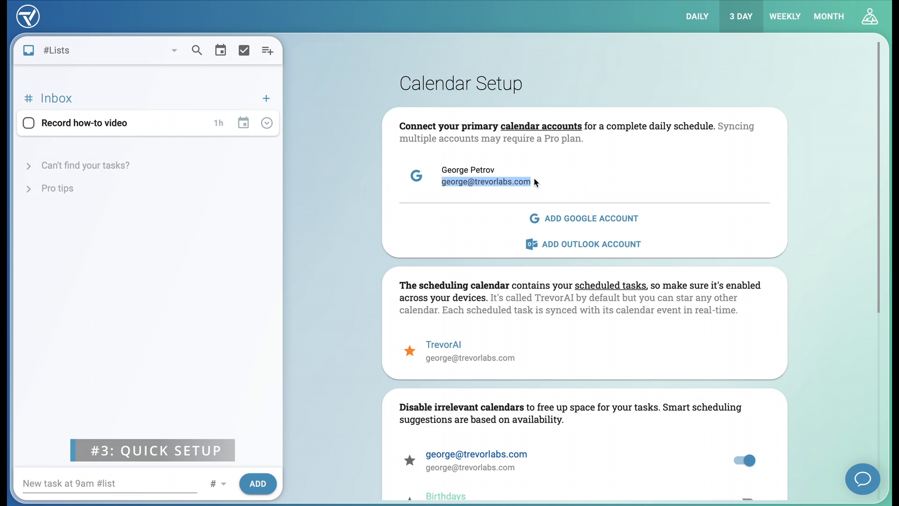
pyautogui.scroll(-3)
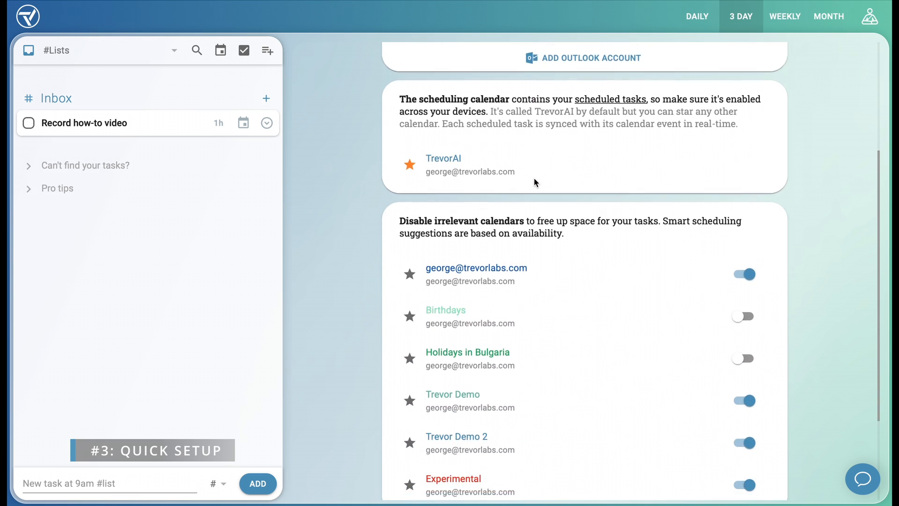
pyautogui.scroll(-3)
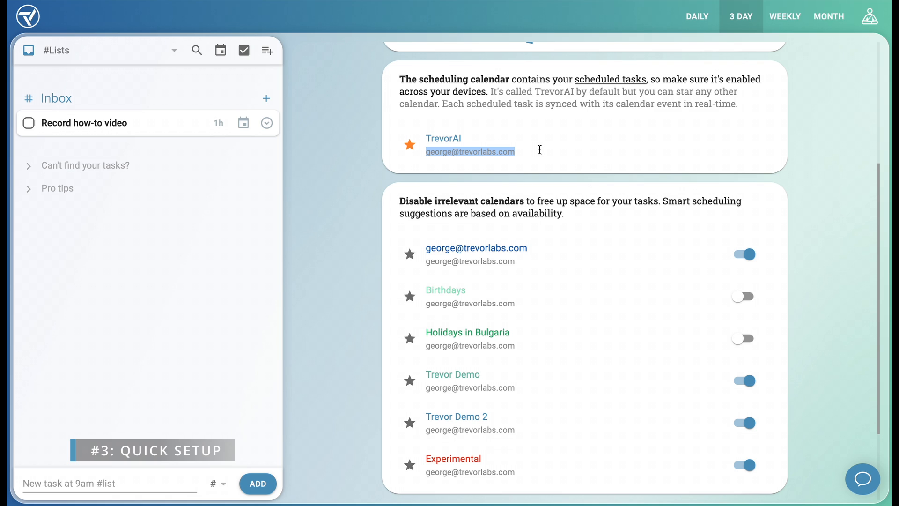
pyautogui.moveTo(539, 153)
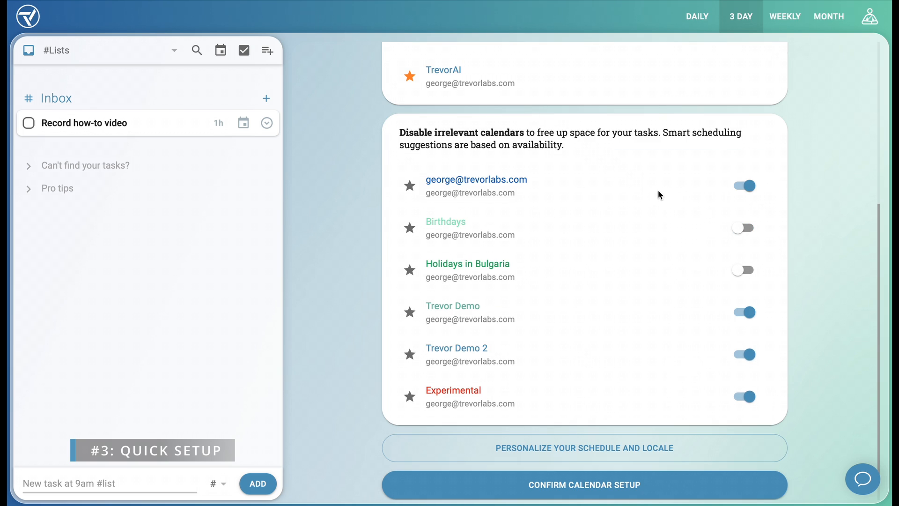
pyautogui.click(744, 312)
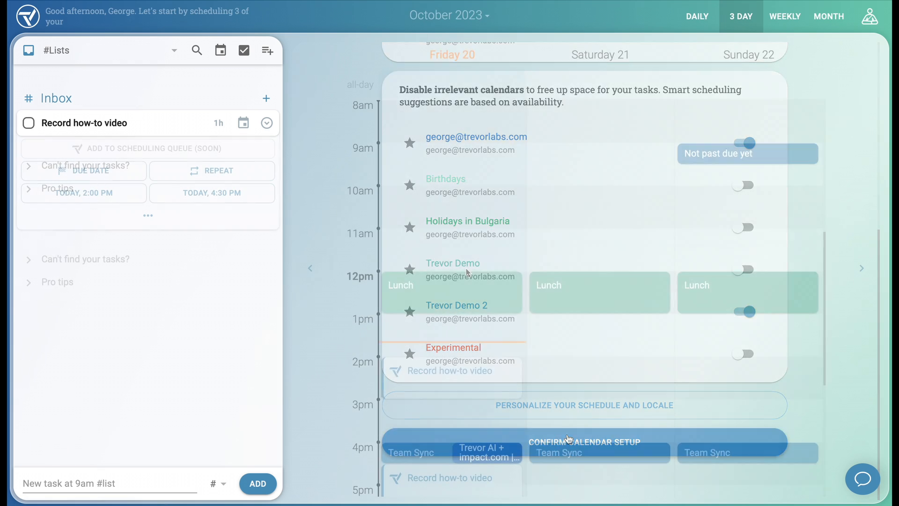
# Drag Record how-to video from the Inbox onto Friday 20 at 1:30 PM.
pyautogui.click(584, 442)
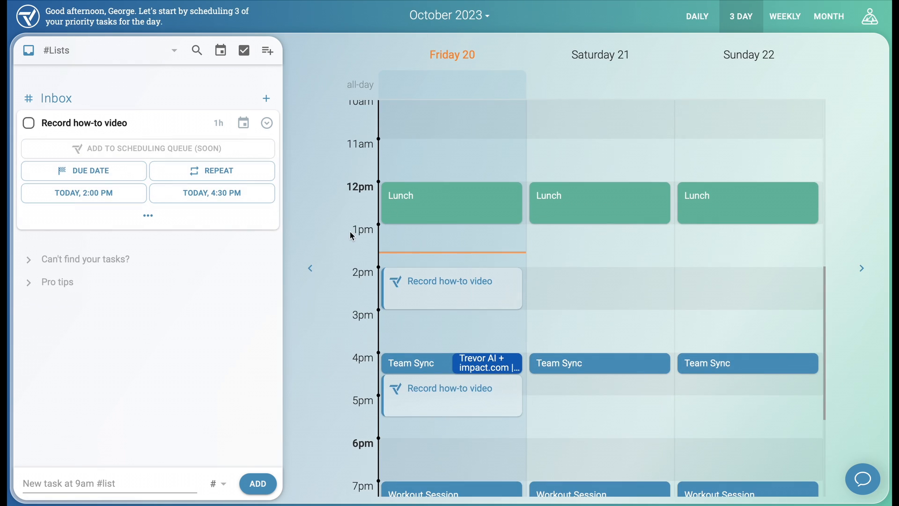
pyautogui.scroll(-3)
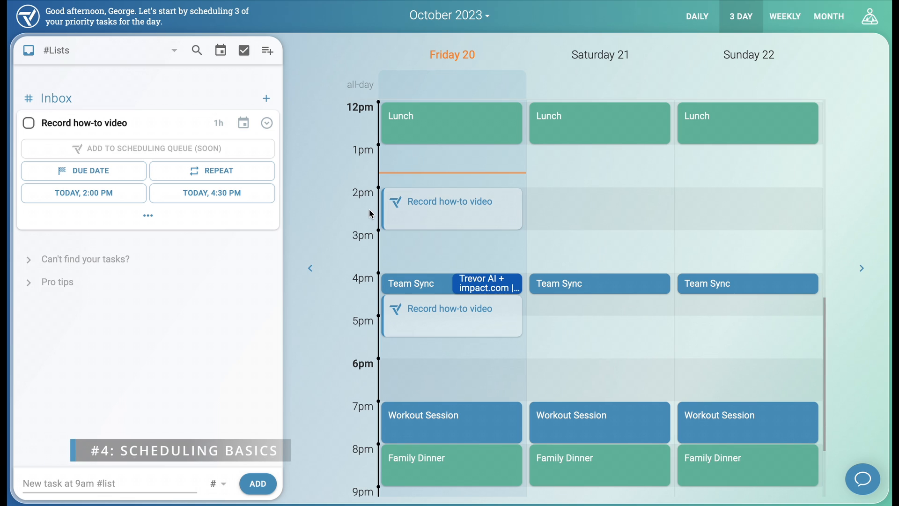
pyautogui.moveTo(254, 291)
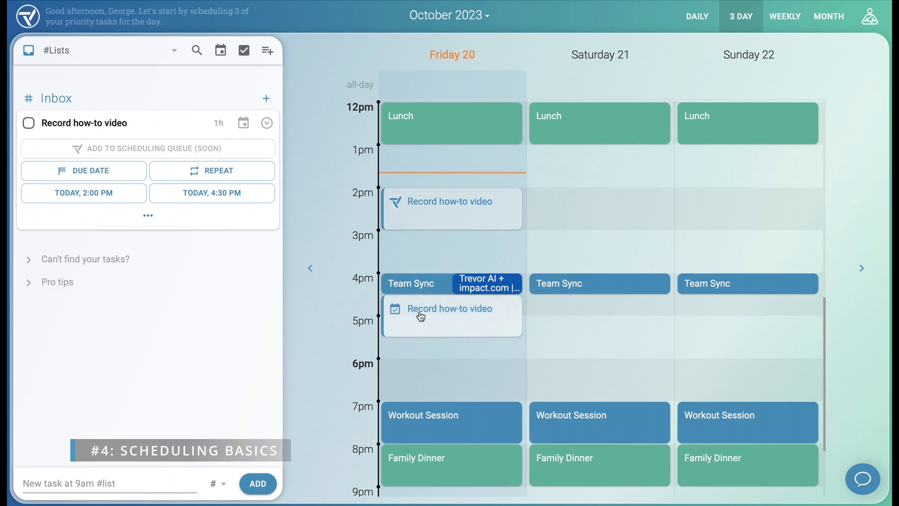
pyautogui.moveTo(416, 235)
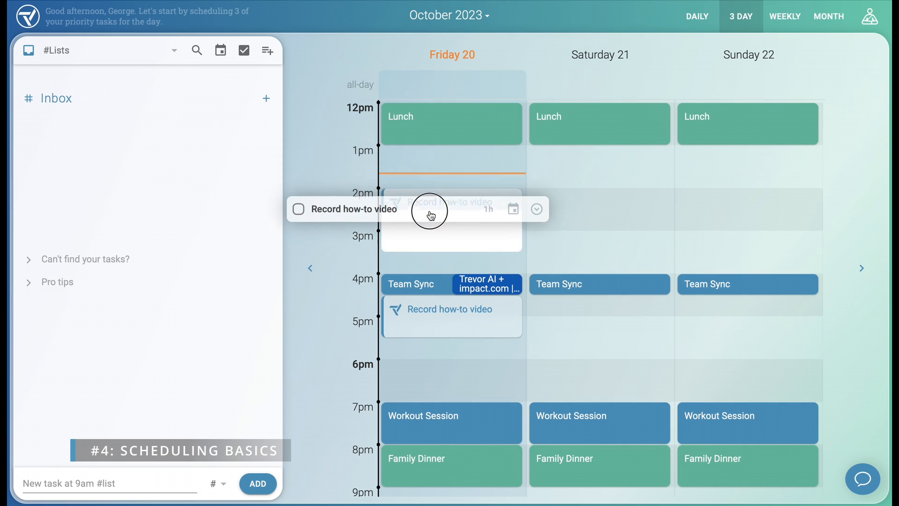
pyautogui.moveTo(430, 215); pyautogui.dragTo(432, 175)
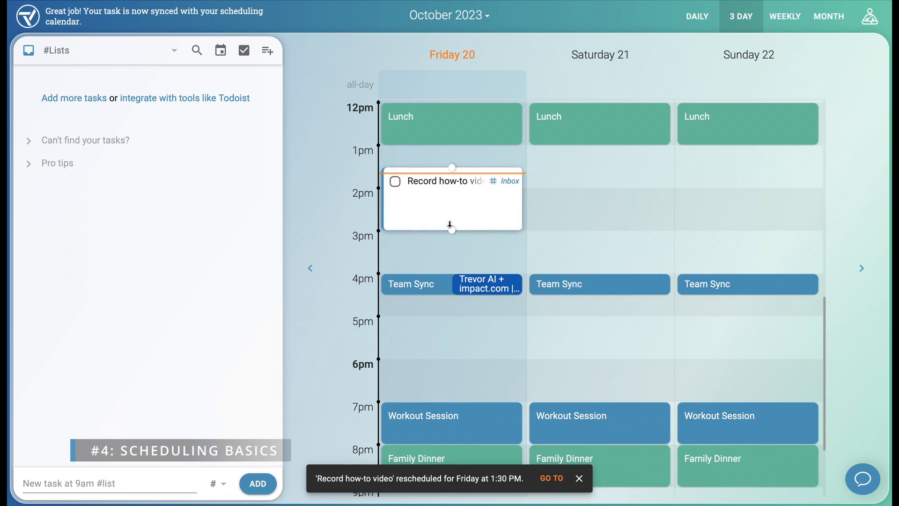
pyautogui.click(579, 478)
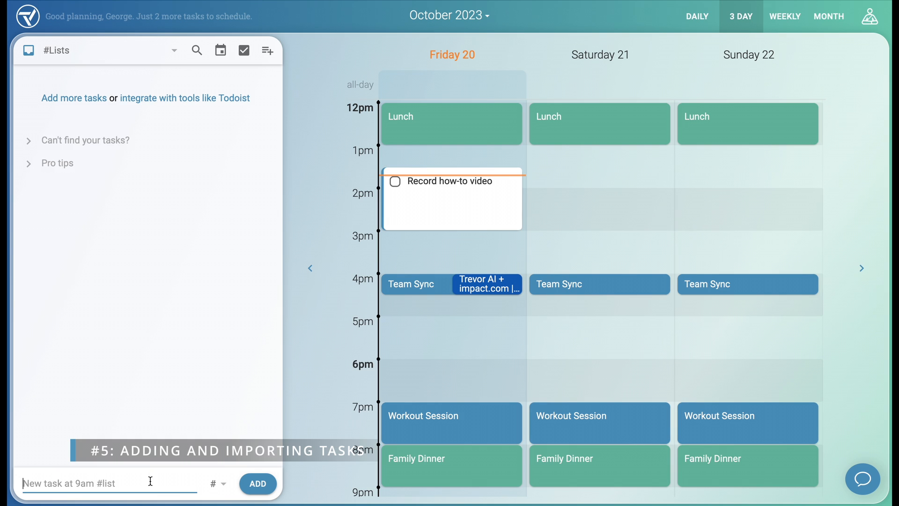
pyautogui.write('Edit V')
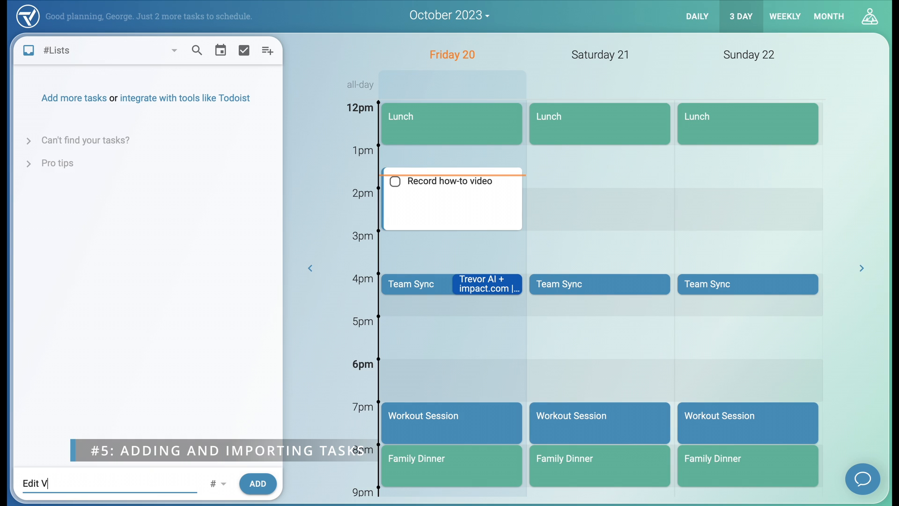
pyautogui.click(258, 484)
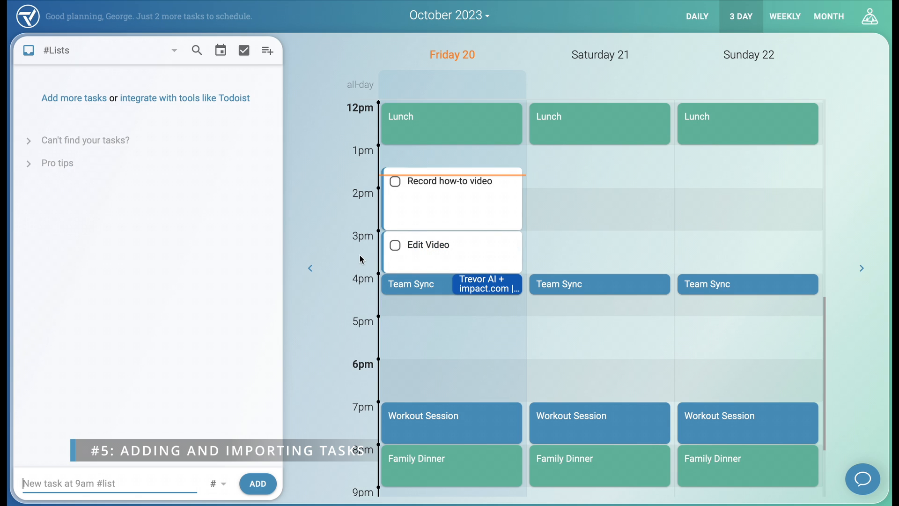
pyautogui.click(871, 16)
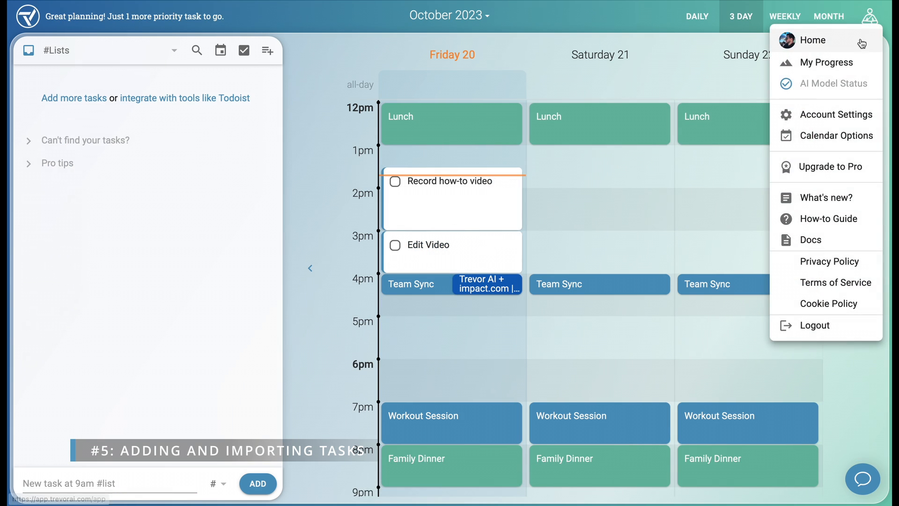
pyautogui.moveTo(836, 114)
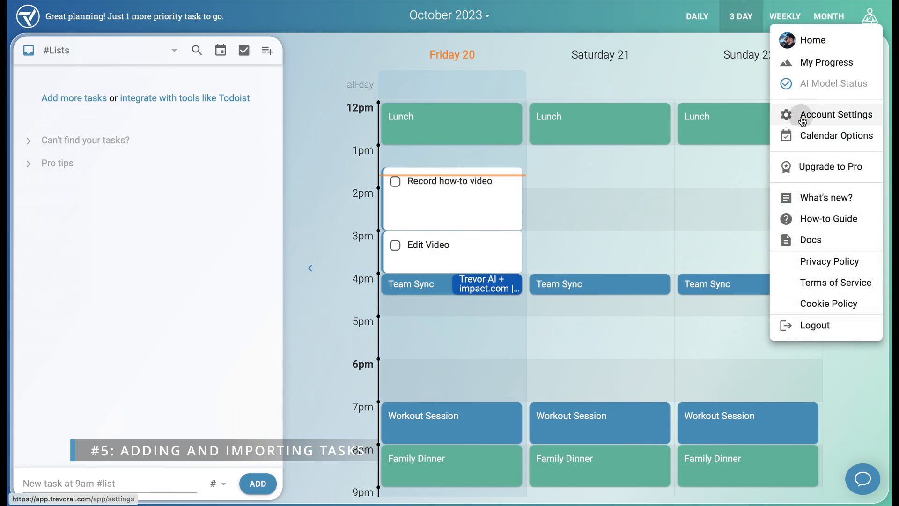
pyautogui.click(836, 114)
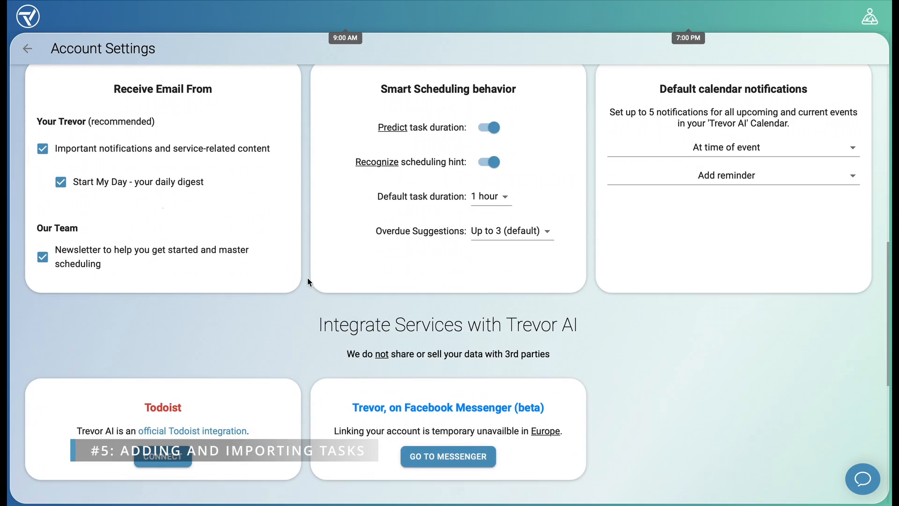
pyautogui.scroll(-3)
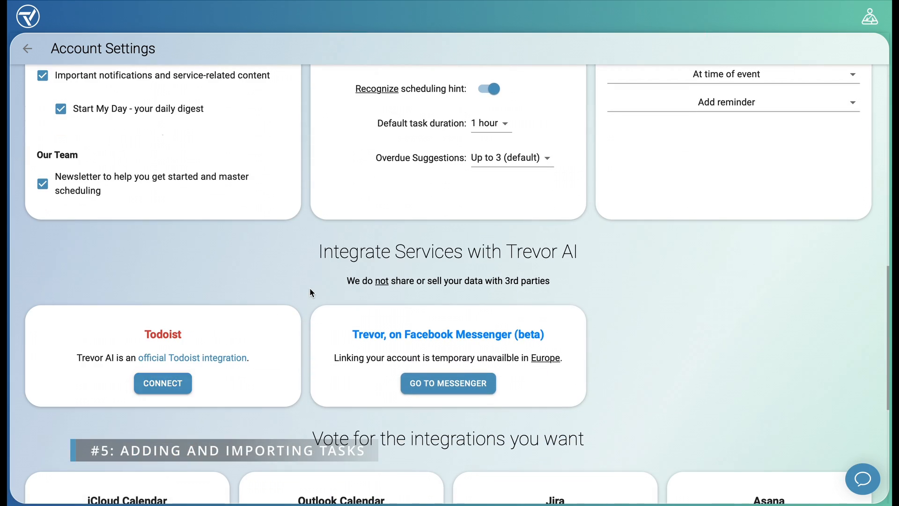
pyautogui.click(163, 383)
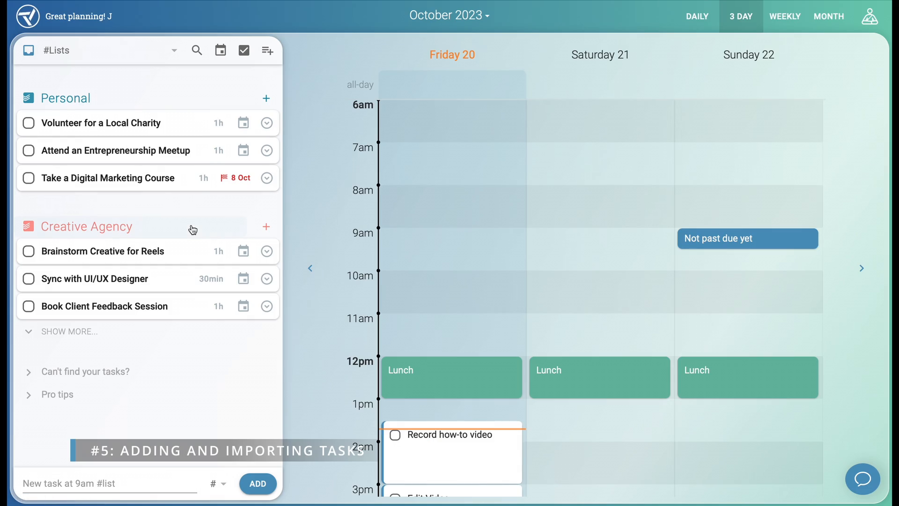
pyautogui.moveTo(172, 200)
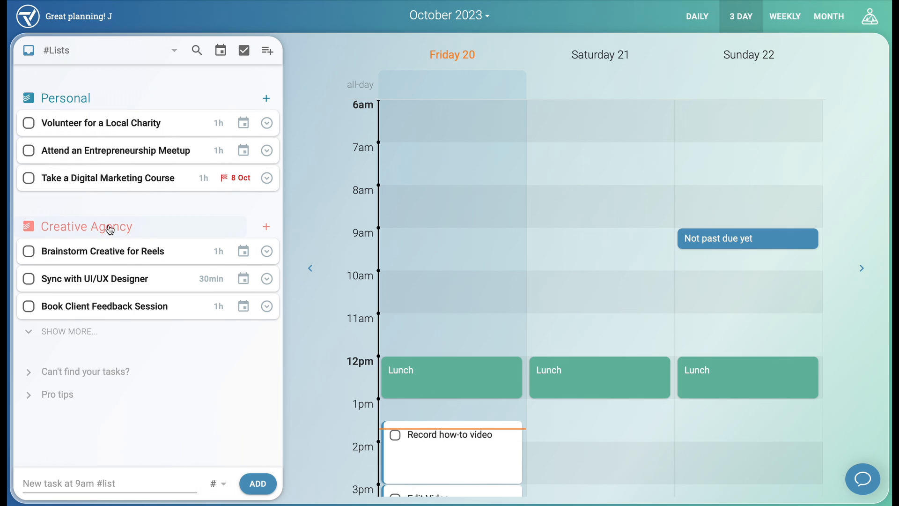
pyautogui.scroll(-3)
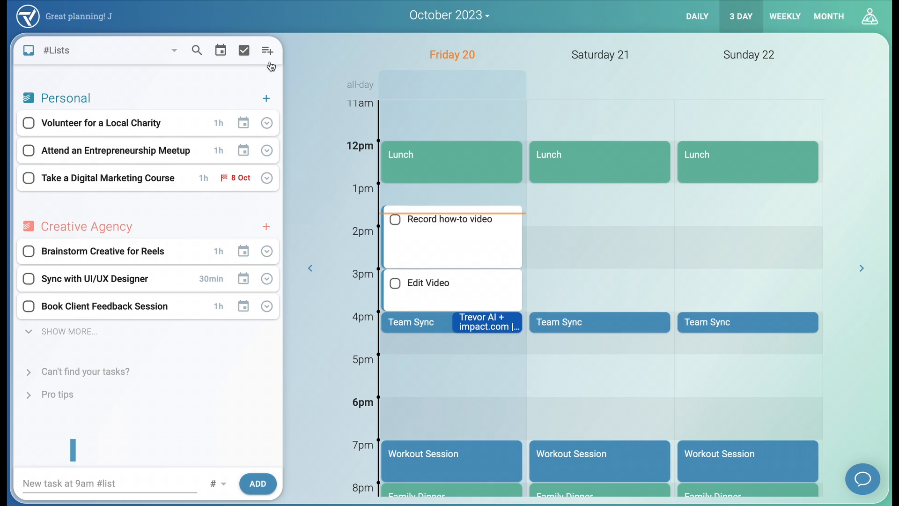
# Create a new list titled 'Development of Trevor AI' and bring up its colour choices.
pyautogui.click(266, 50)
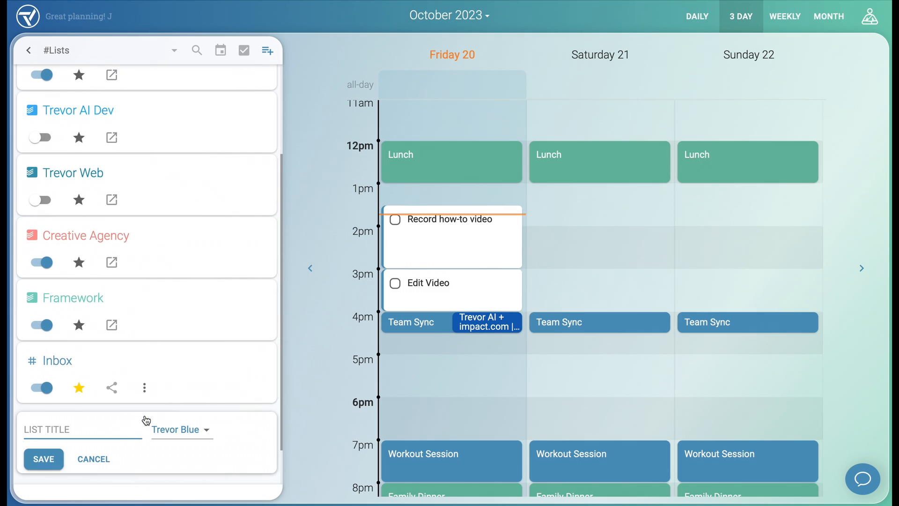
pyautogui.write('Development of Trevor AI')
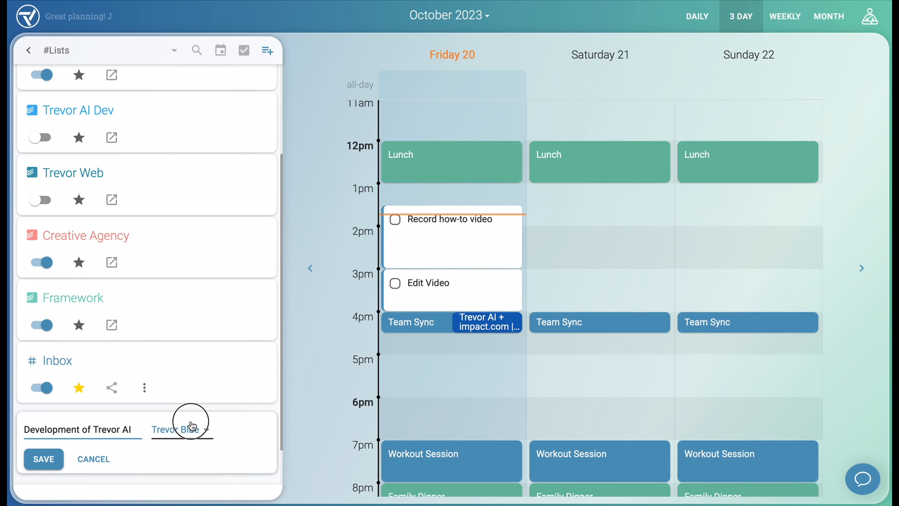
pyautogui.click(182, 429)
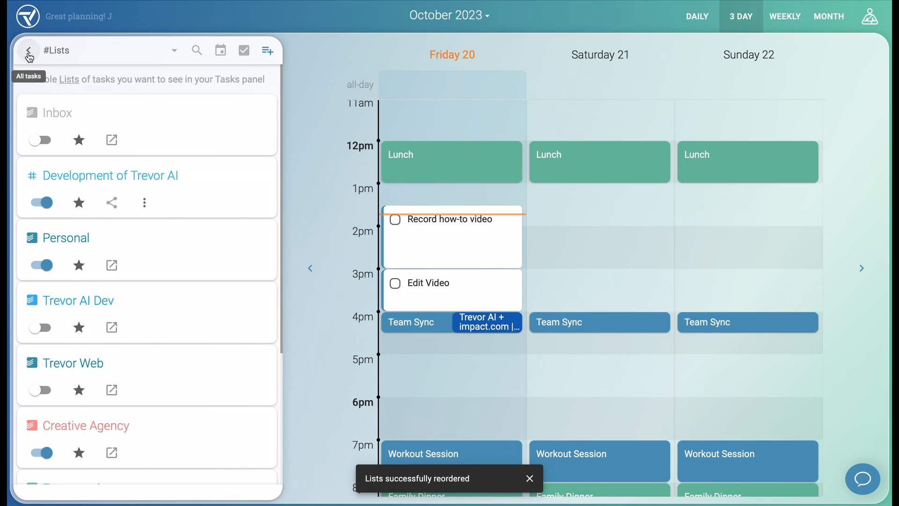
# Add a 'Testing' task tagged #DevelopmentofTrevorAI, view that list, then return to all lists.
pyautogui.click(109, 51)
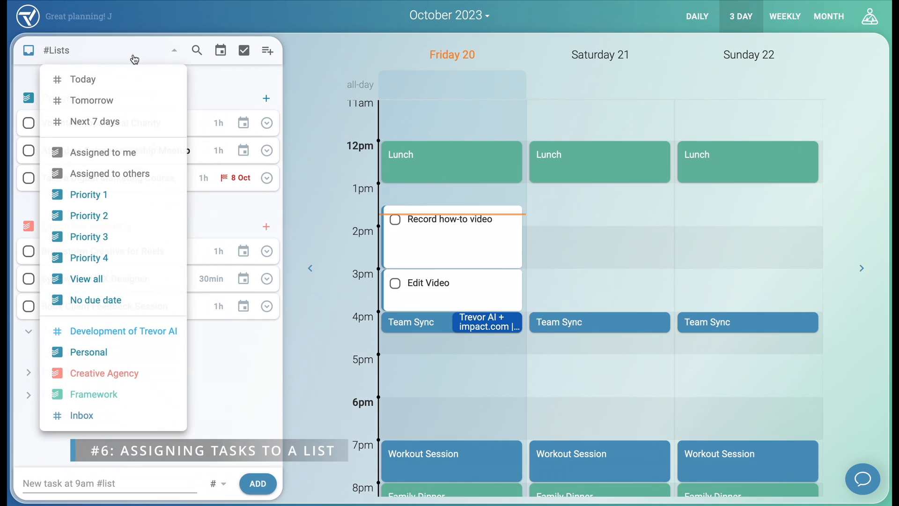
pyautogui.moveTo(108, 334)
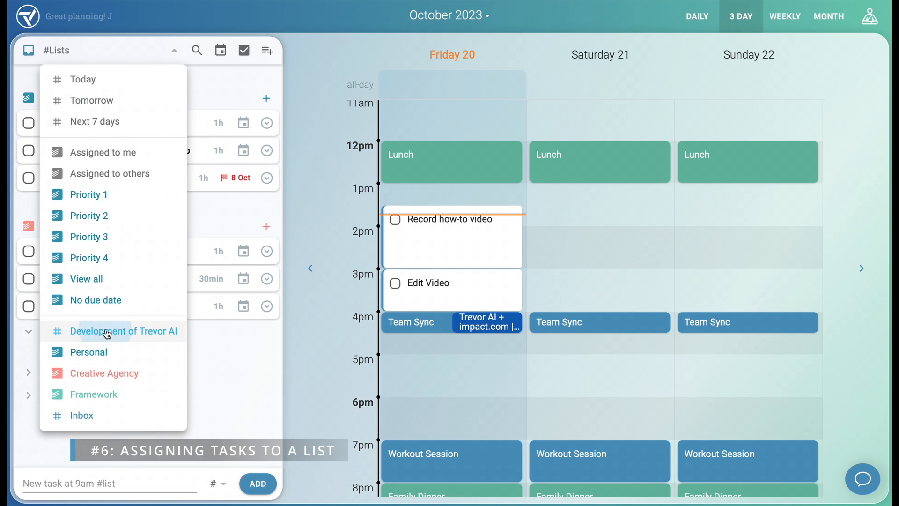
pyautogui.click(28, 51)
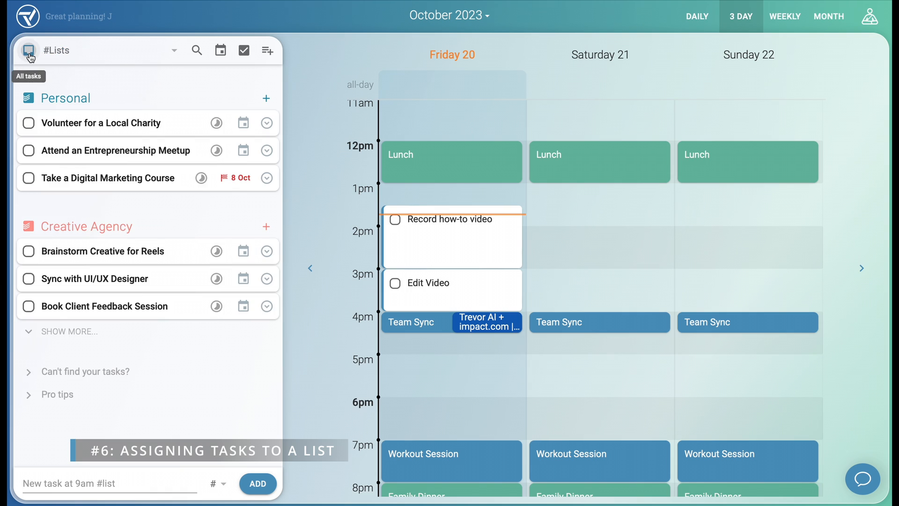
pyautogui.write('Testing #de')
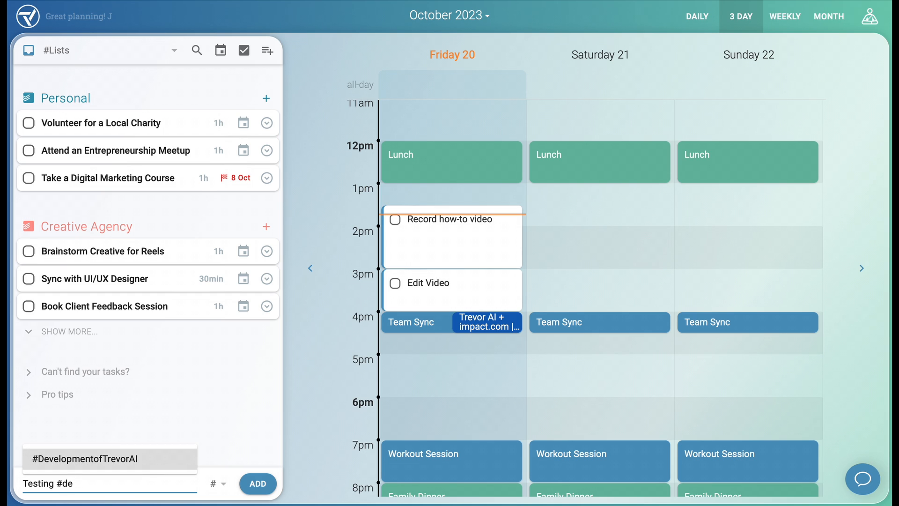
pyautogui.click(110, 458)
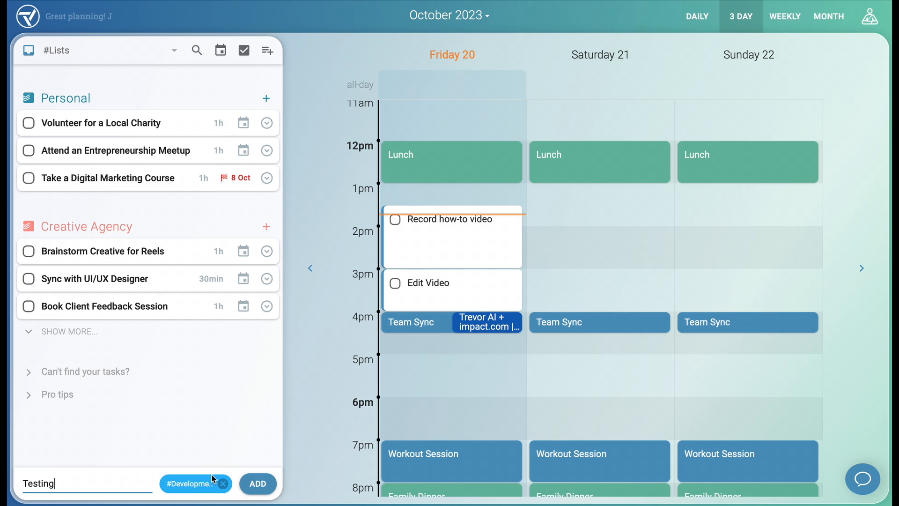
pyautogui.click(195, 483)
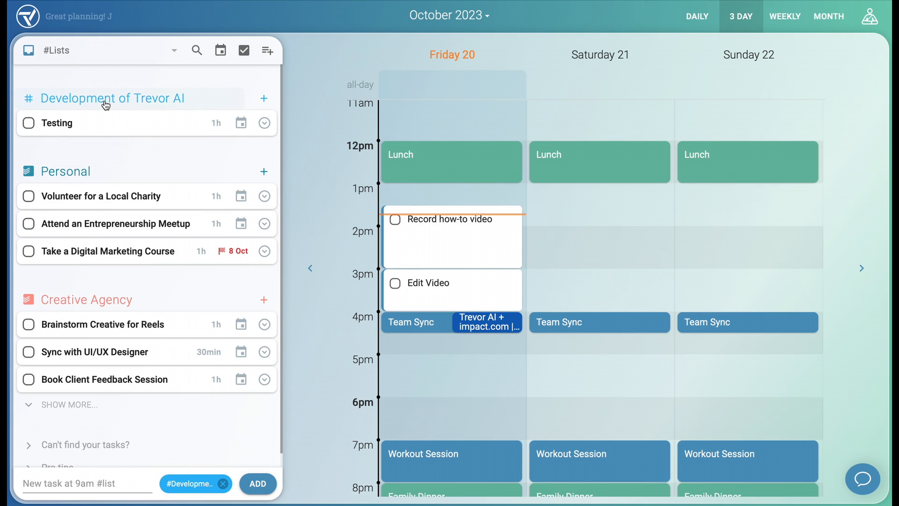
pyautogui.click(57, 123)
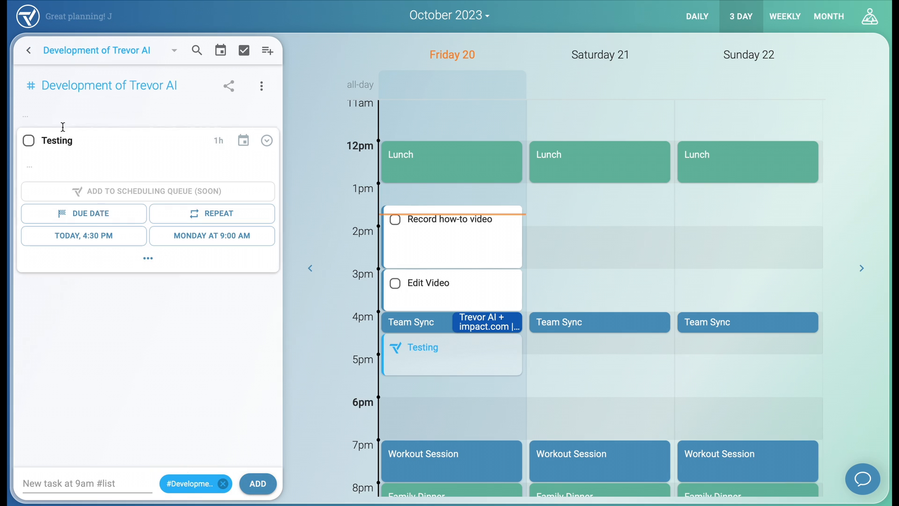
pyautogui.click(29, 51)
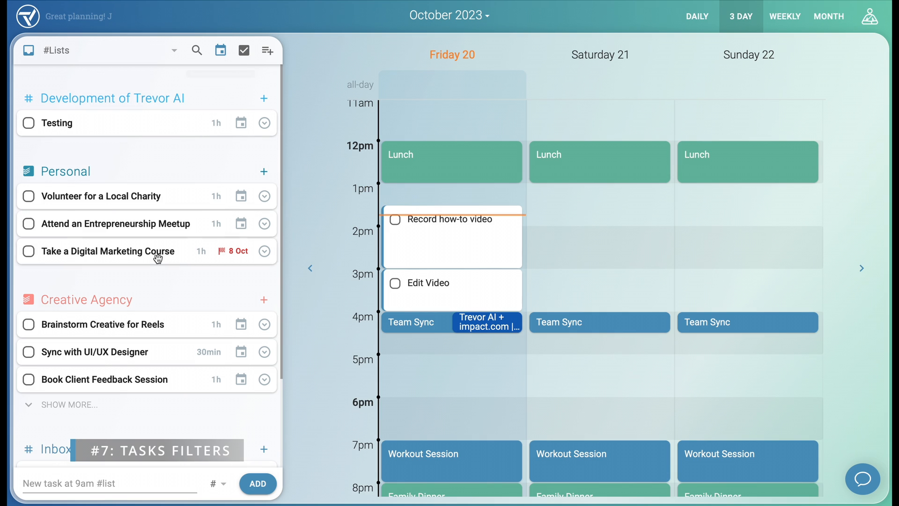
# Hide scheduled tasks and tick Record how-to video as done on the calendar.
pyautogui.click(220, 50)
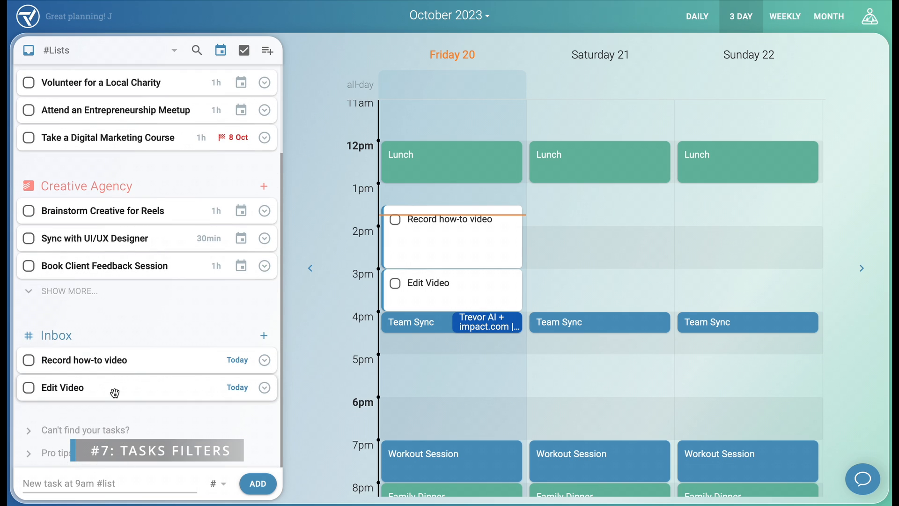
pyautogui.click(220, 50)
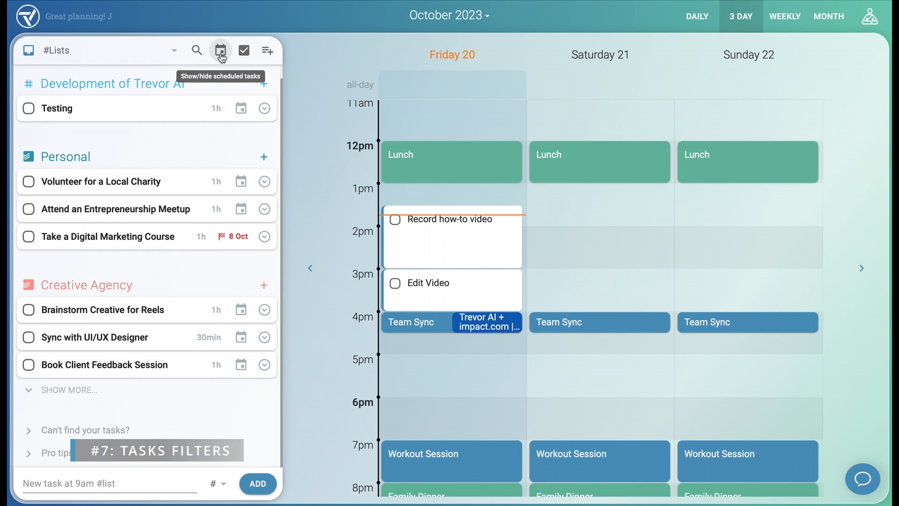
pyautogui.click(395, 220)
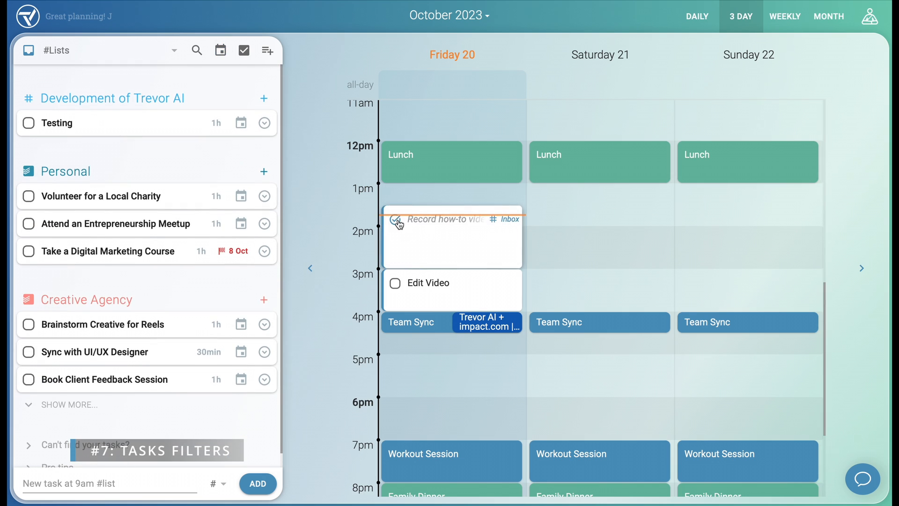
pyautogui.moveTo(220, 51)
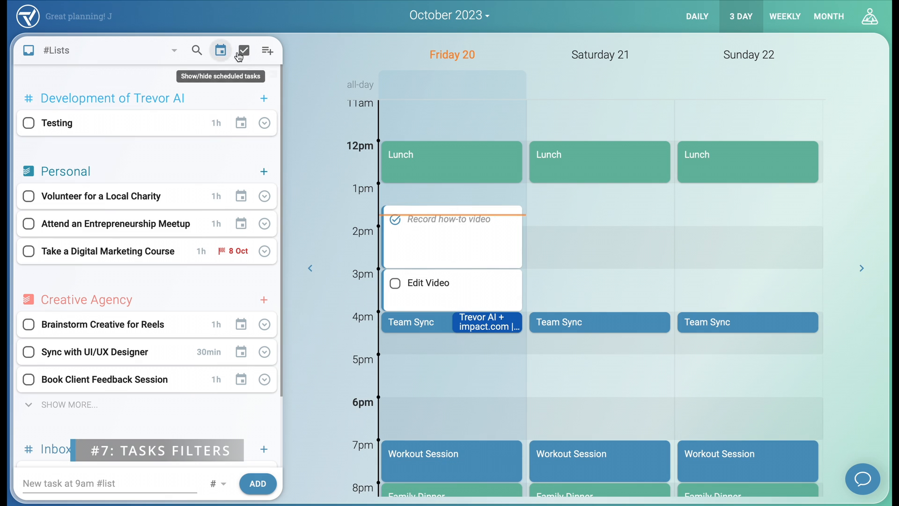
# Show scheduled tasks again, search tasks for 'video', and close the search.
pyautogui.click(243, 51)
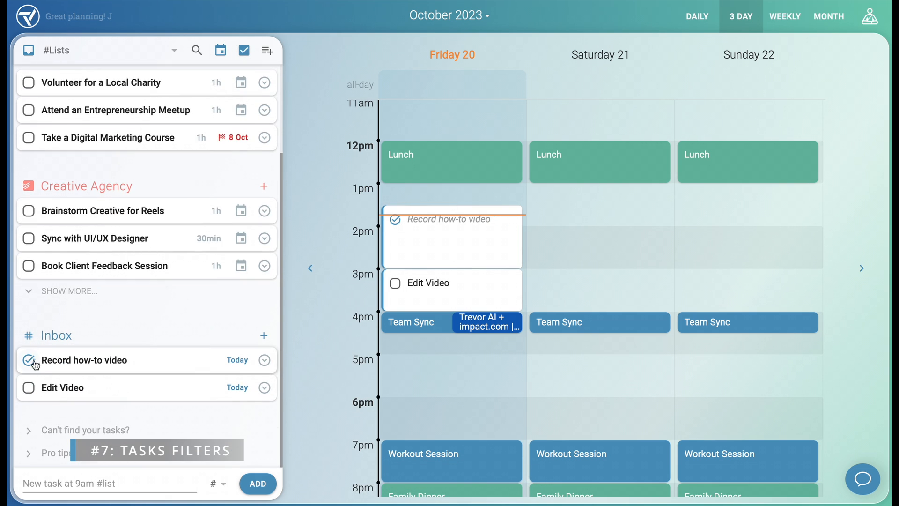
pyautogui.click(220, 51)
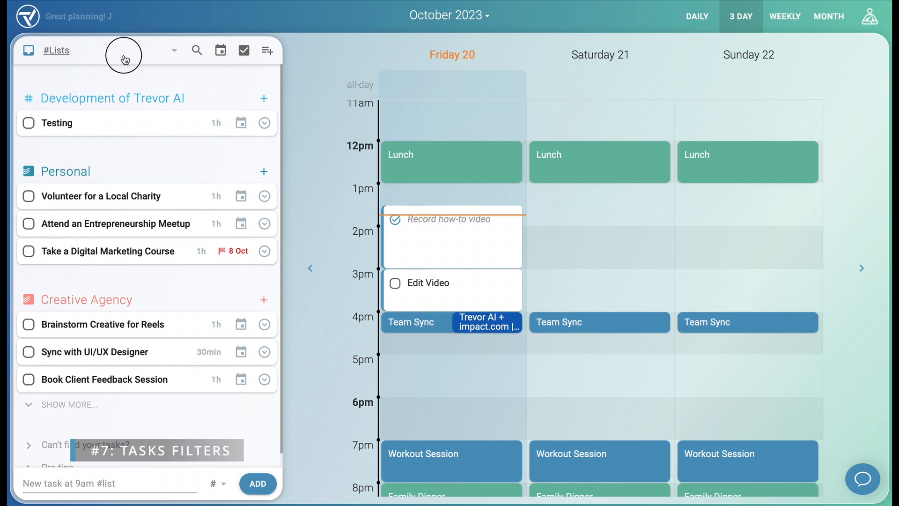
pyautogui.write('video')
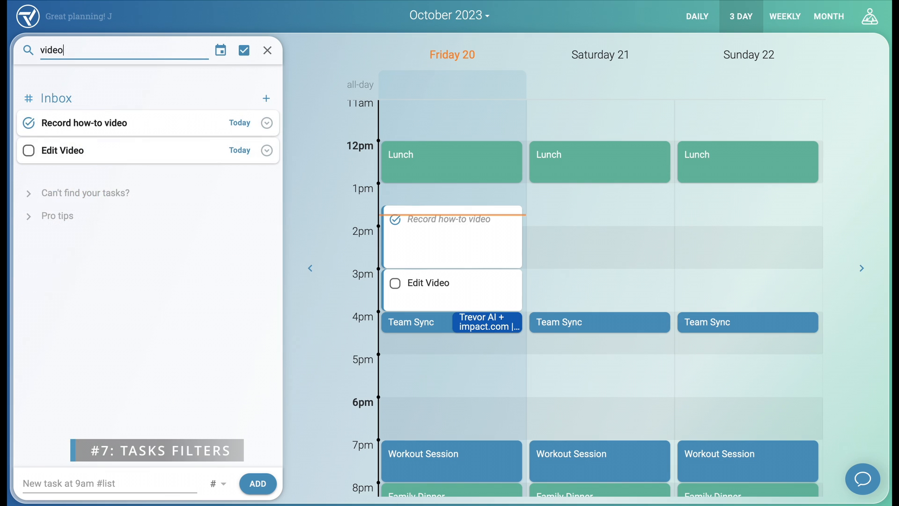
pyautogui.click(266, 50)
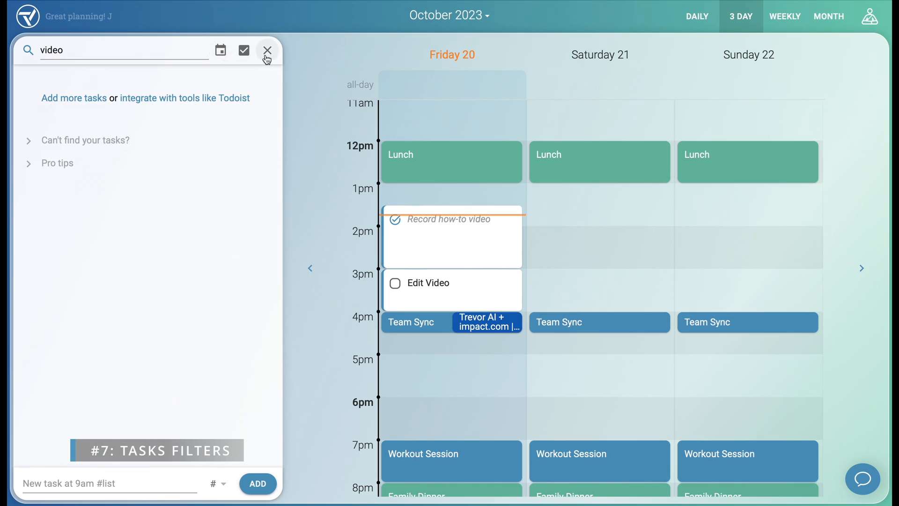
pyautogui.click(266, 51)
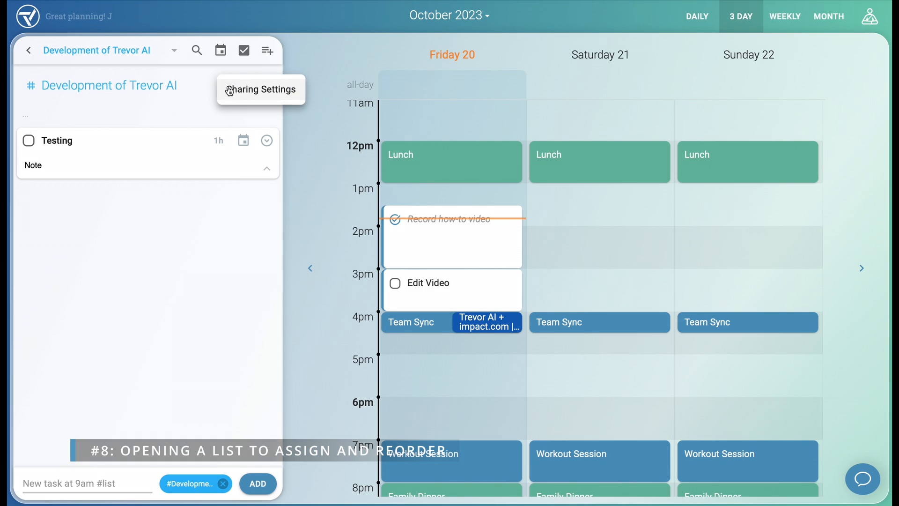
# Close the list's sharing settings without inviting anyone, then add 'Another task' to the list.
pyautogui.click(261, 90)
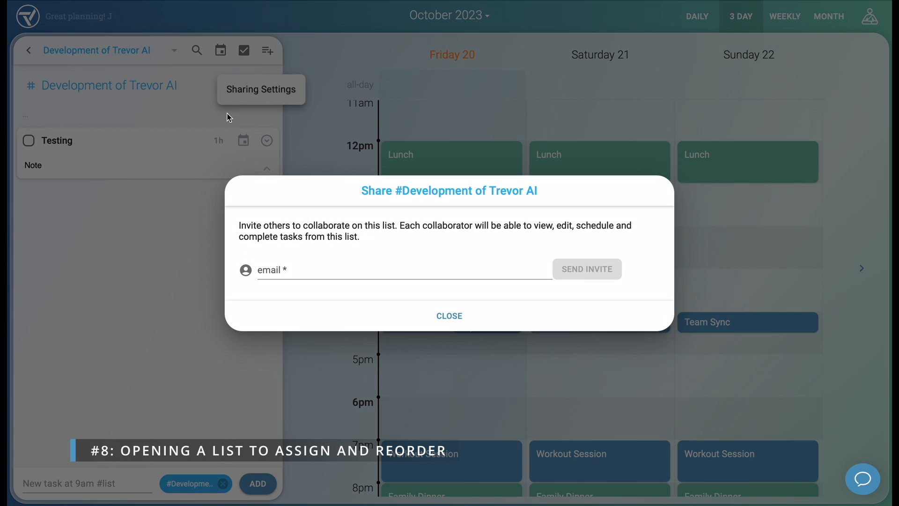
pyautogui.click(449, 315)
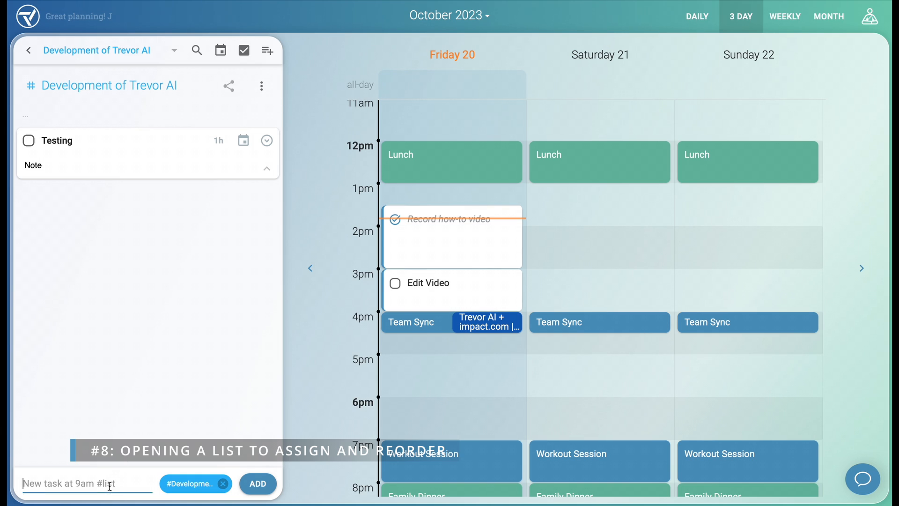
pyautogui.click(257, 483)
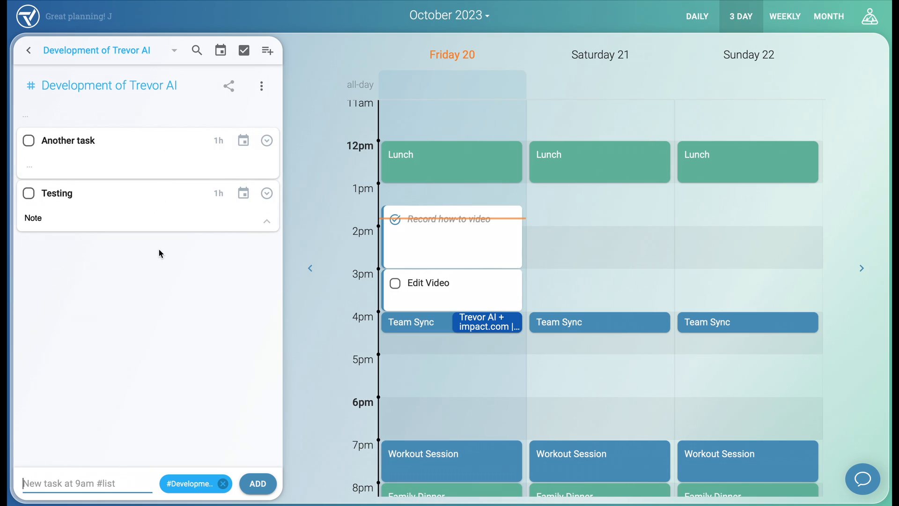
pyautogui.click(28, 50)
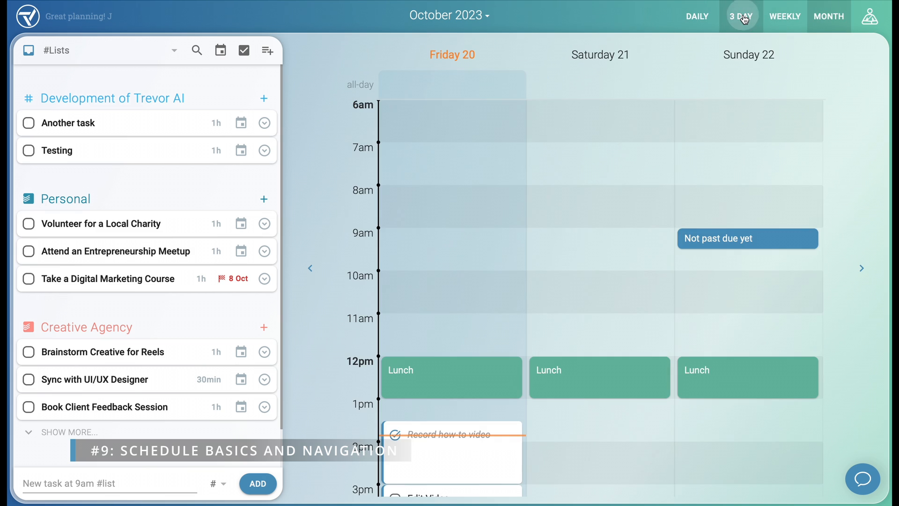
pyautogui.scroll(-3)
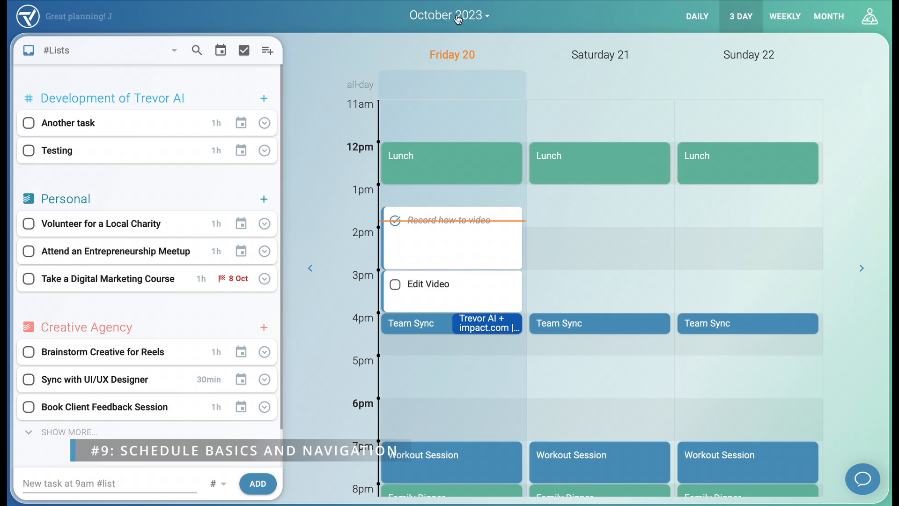
pyautogui.click(449, 15)
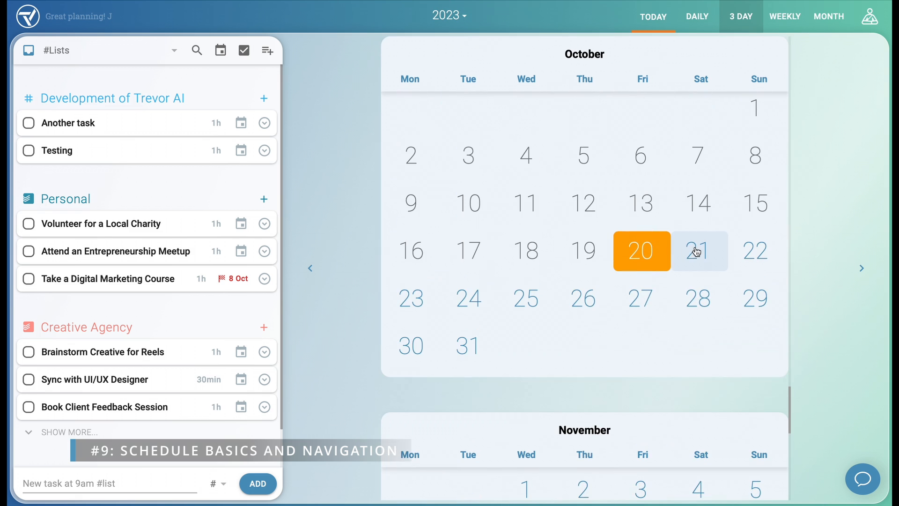
pyautogui.click(700, 251)
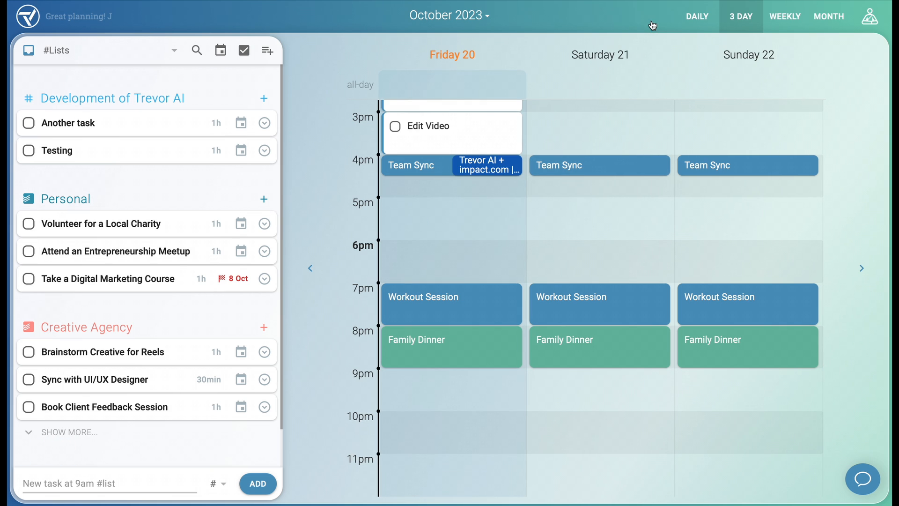
pyautogui.scroll(-3)
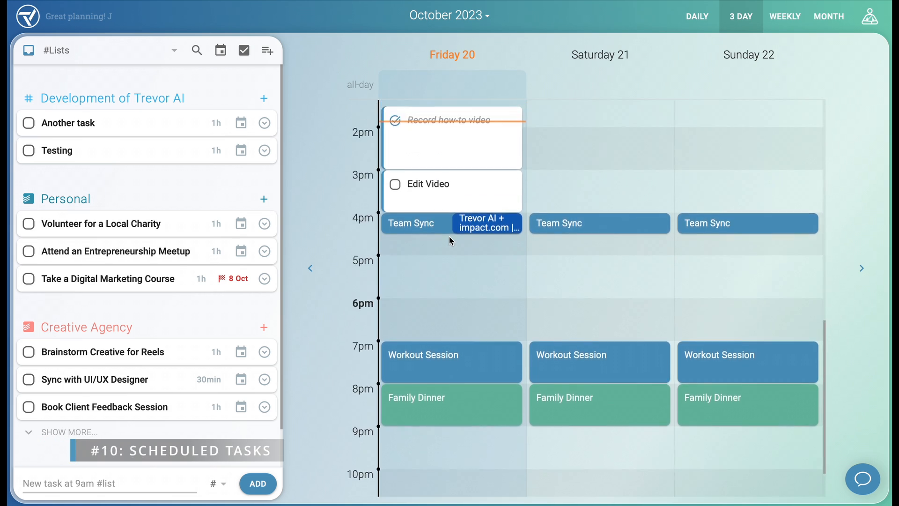
pyautogui.moveTo(452, 183); pyautogui.dragTo(452, 255)
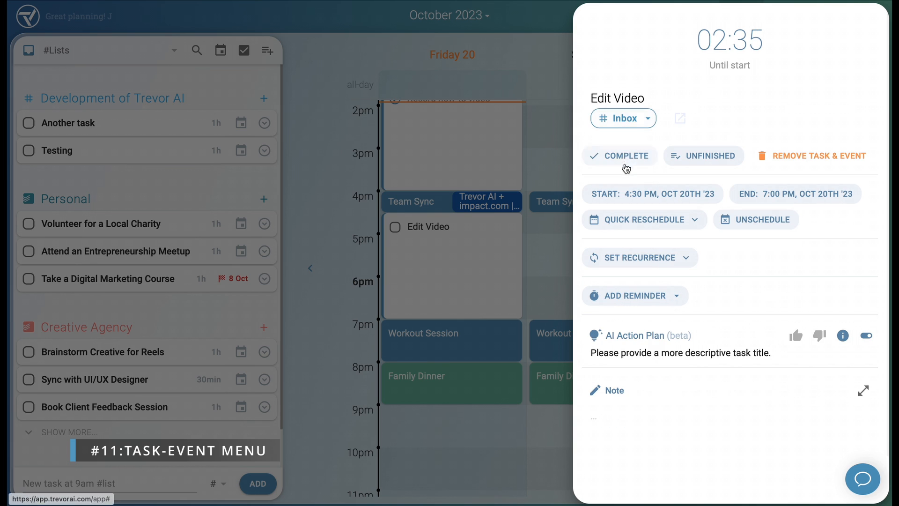
pyautogui.moveTo(635, 208)
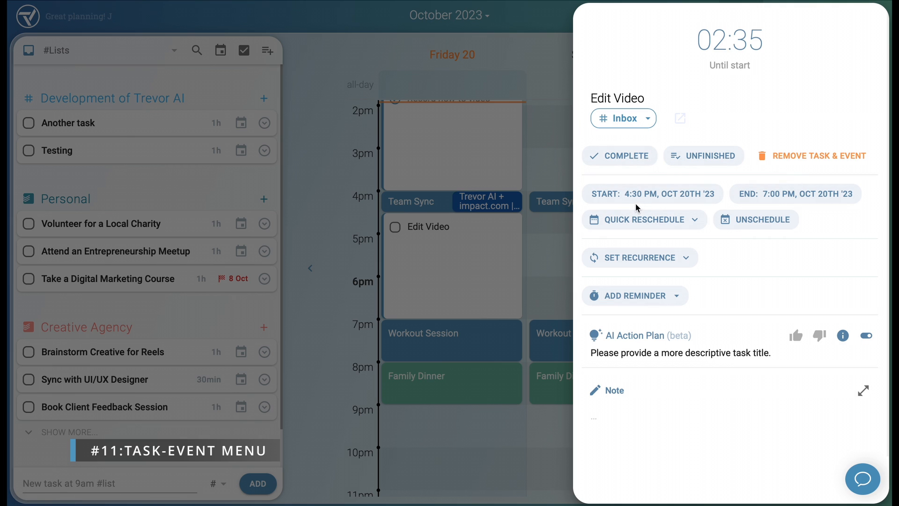
pyautogui.moveTo(647, 240)
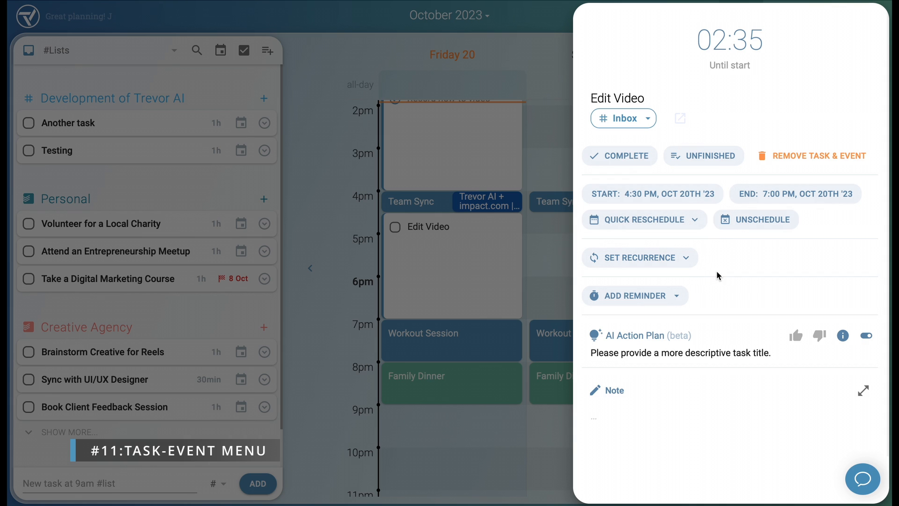
pyautogui.moveTo(726, 296)
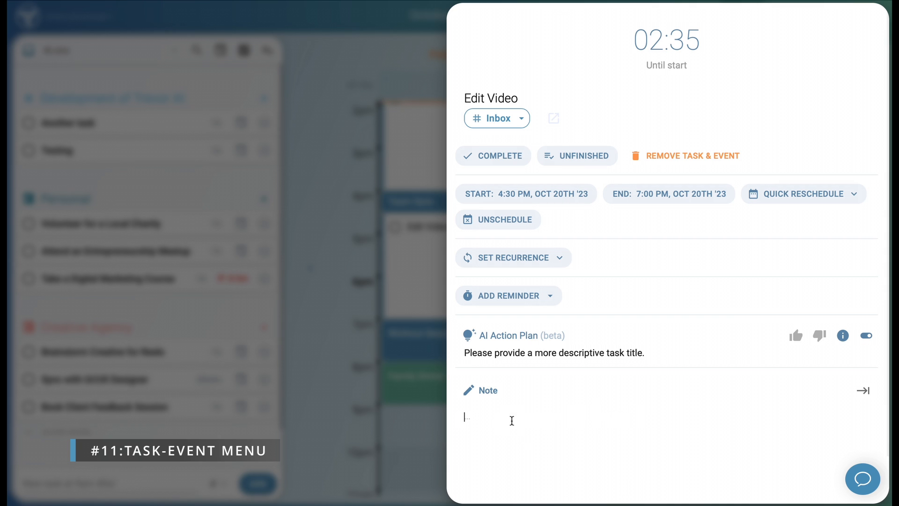
# Type 'Notes' into Edit Video's expanded note field.
pyautogui.write('Not')
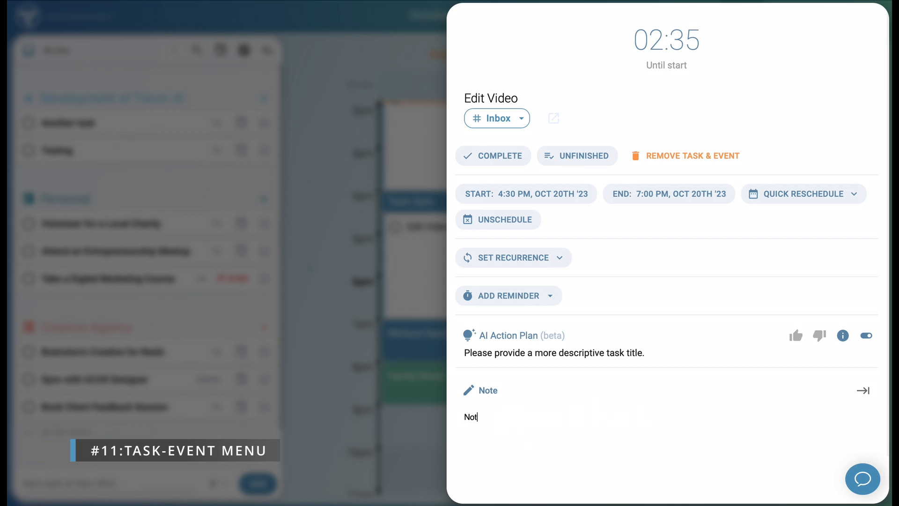
pyautogui.write('es')
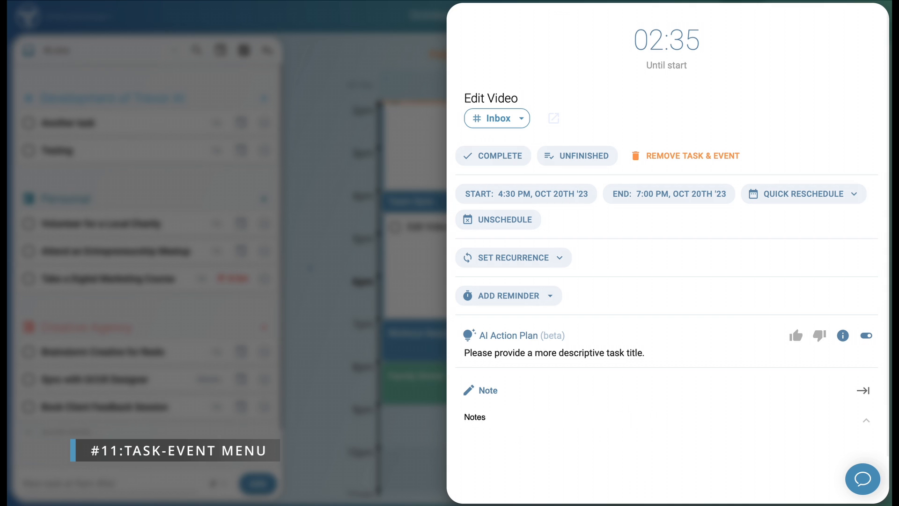
pyautogui.click(485, 416)
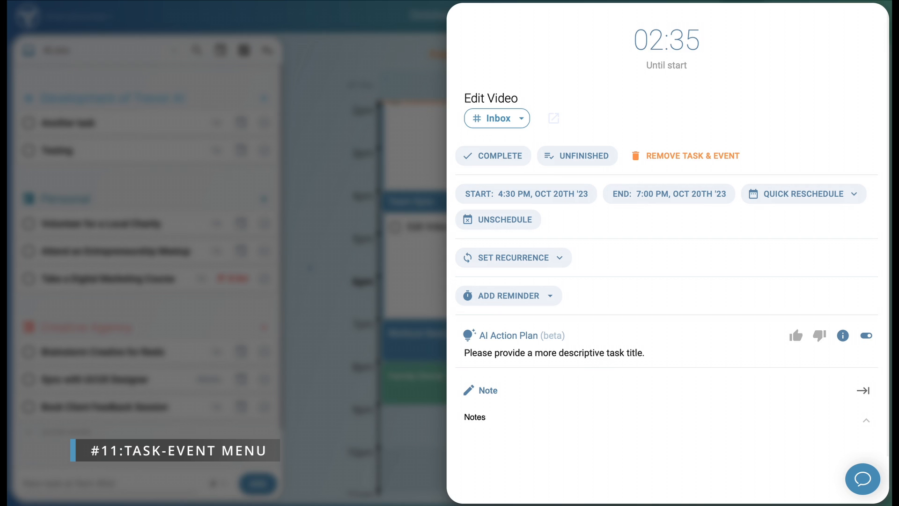
pyautogui.click(487, 416)
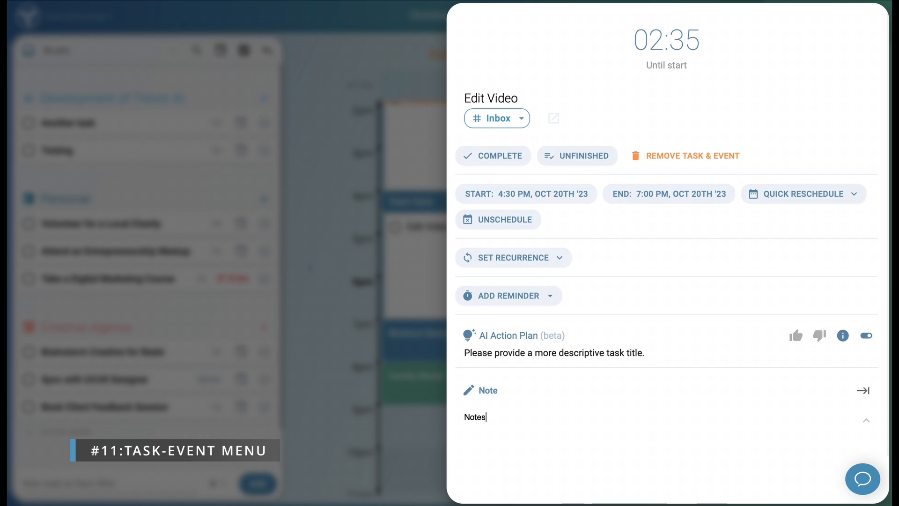
pyautogui.moveTo(383, 312)
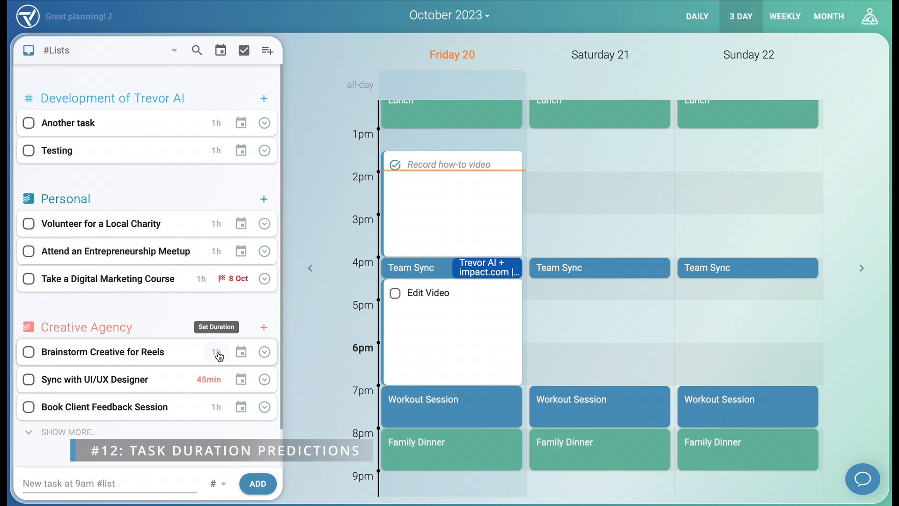
# Change Brainstorm Creative for Reels' duration from 1h to 2h.
pyautogui.click(215, 352)
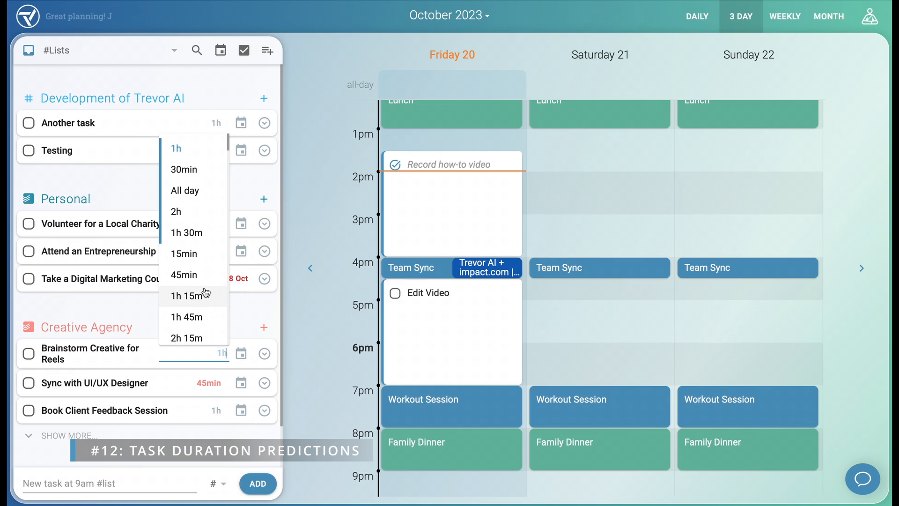
pyautogui.click(176, 212)
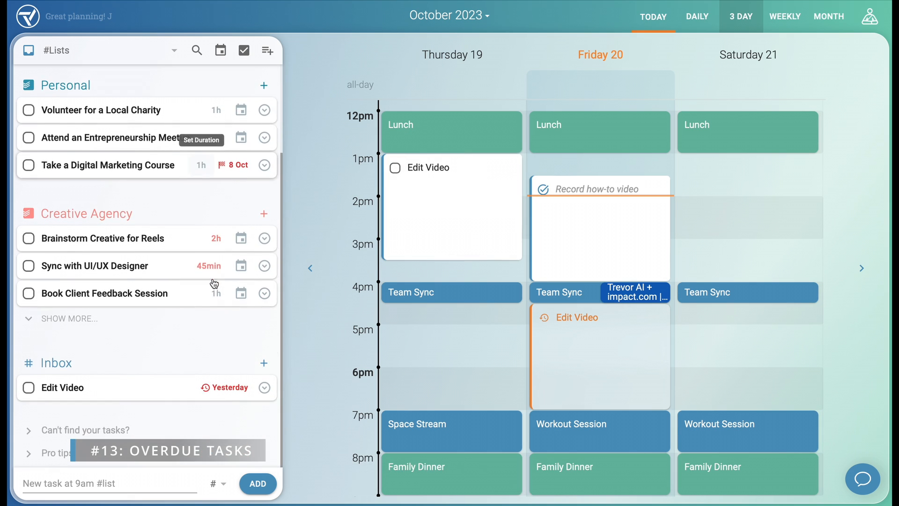
pyautogui.moveTo(220, 397)
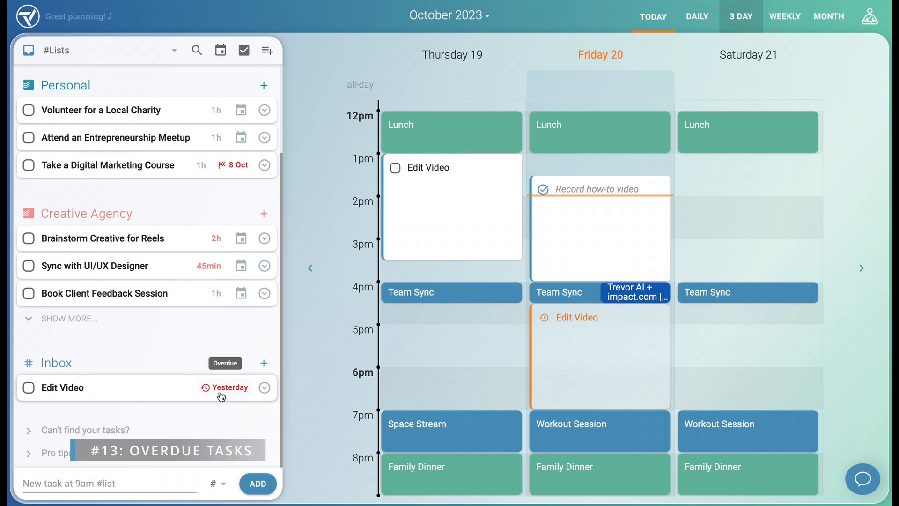
pyautogui.moveTo(407, 328)
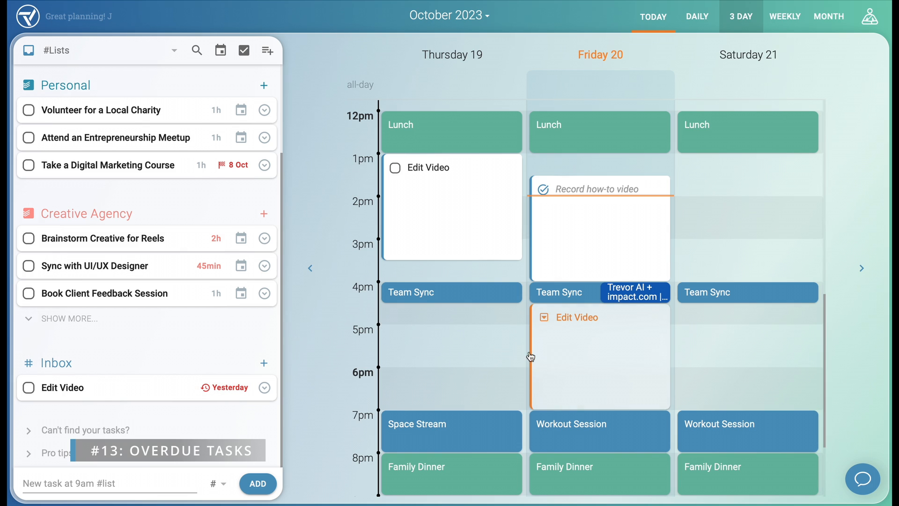
pyautogui.moveTo(564, 348)
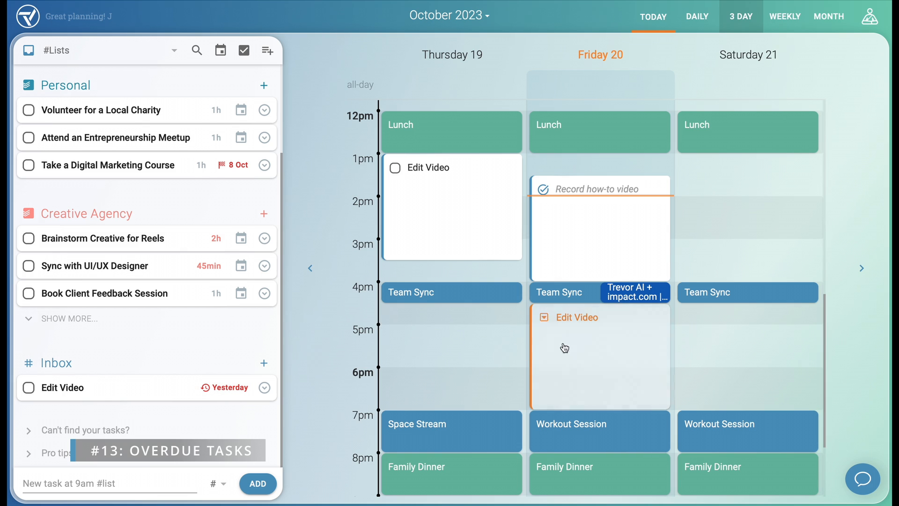
# Bring up the reschedule, complete and unschedule options for Friday's overdue Edit Video block.
pyautogui.click(545, 317)
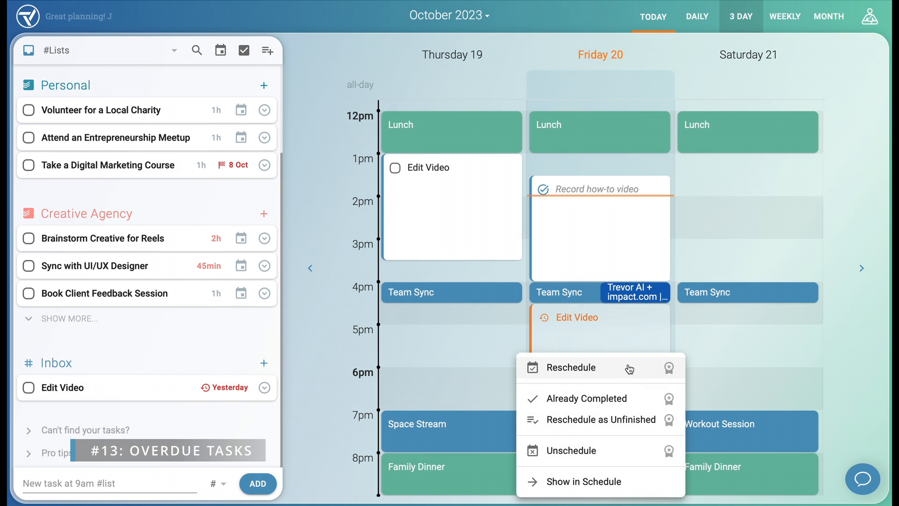
pyautogui.moveTo(629, 385)
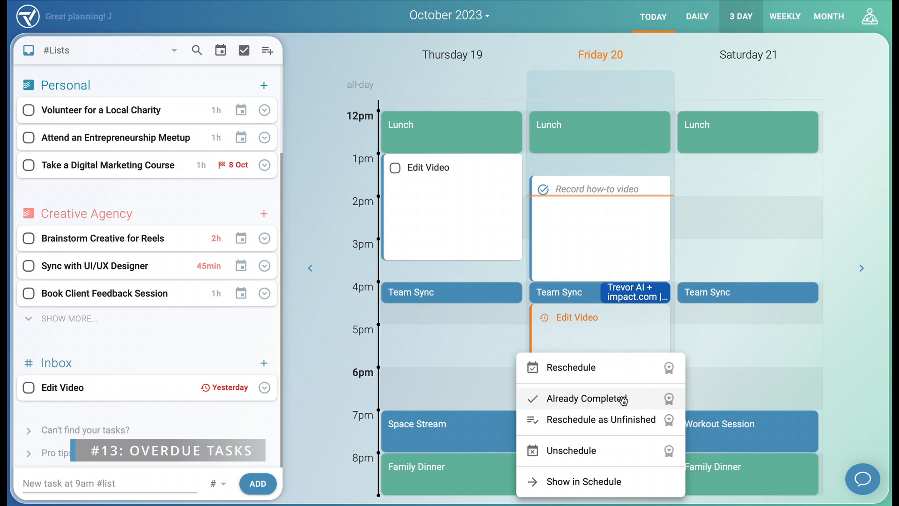
pyautogui.moveTo(591, 495)
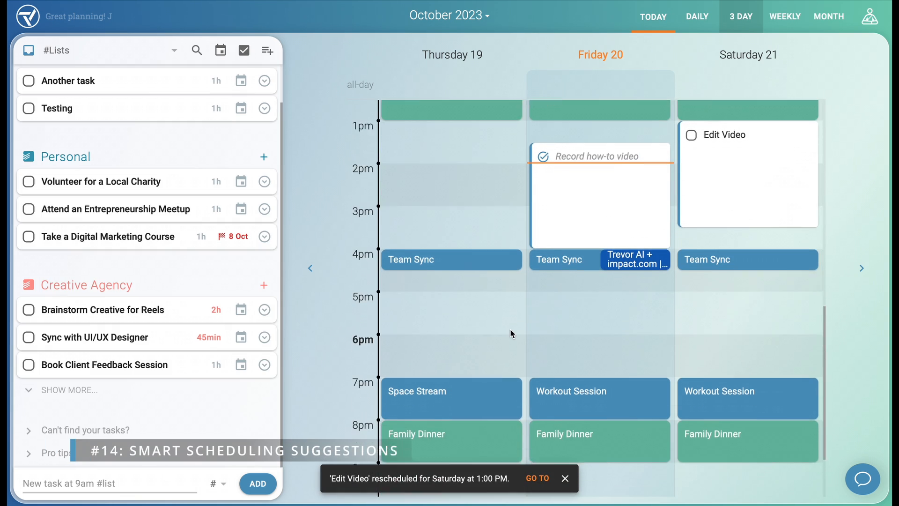
# Schedule Sync with UI/UX Designer and Volunteer for a Local Charity (5:15 PM) on Friday afternoon.
pyautogui.scroll(-3)
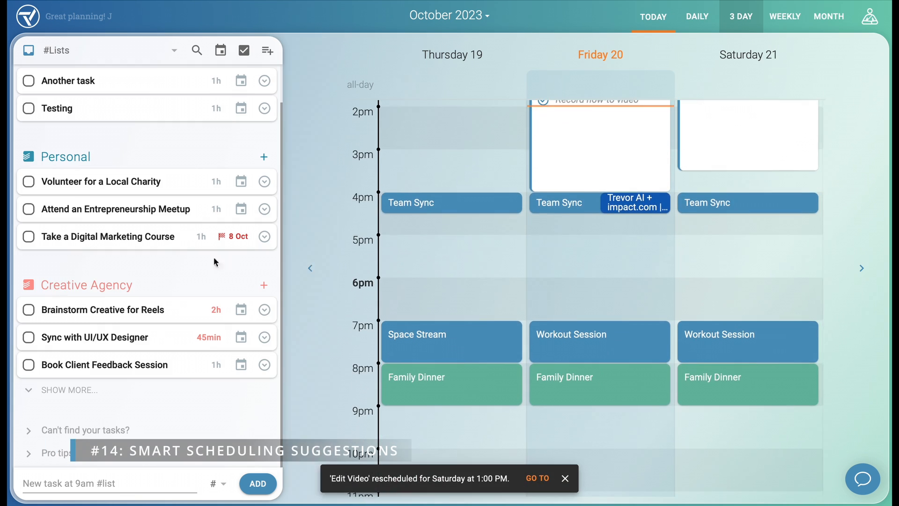
pyautogui.click(564, 478)
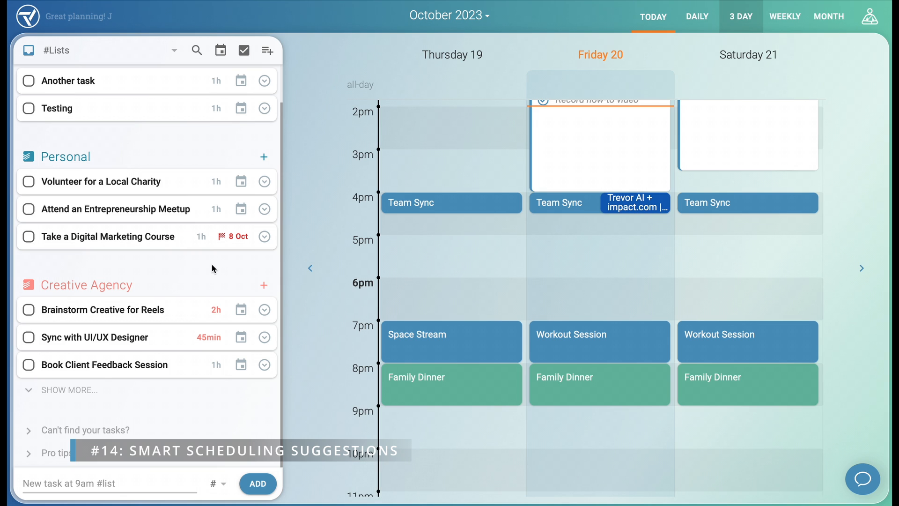
pyautogui.moveTo(216, 209)
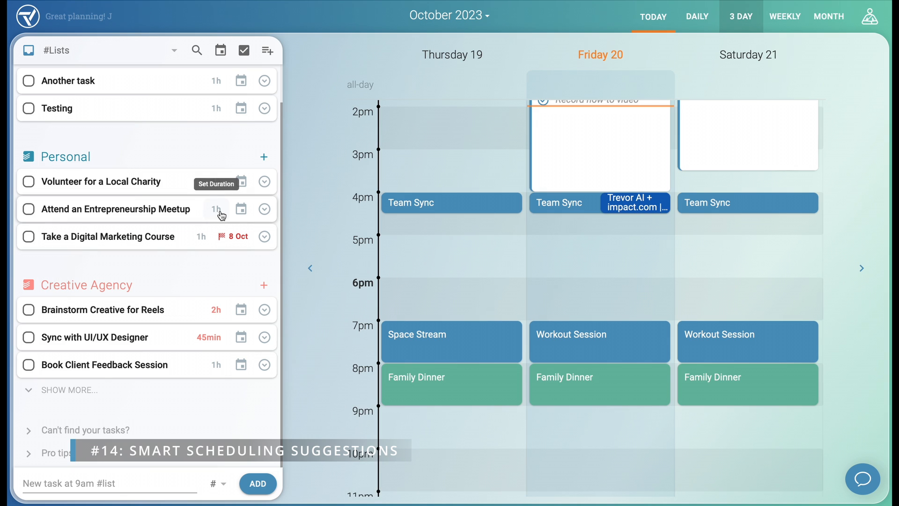
pyautogui.click(240, 208)
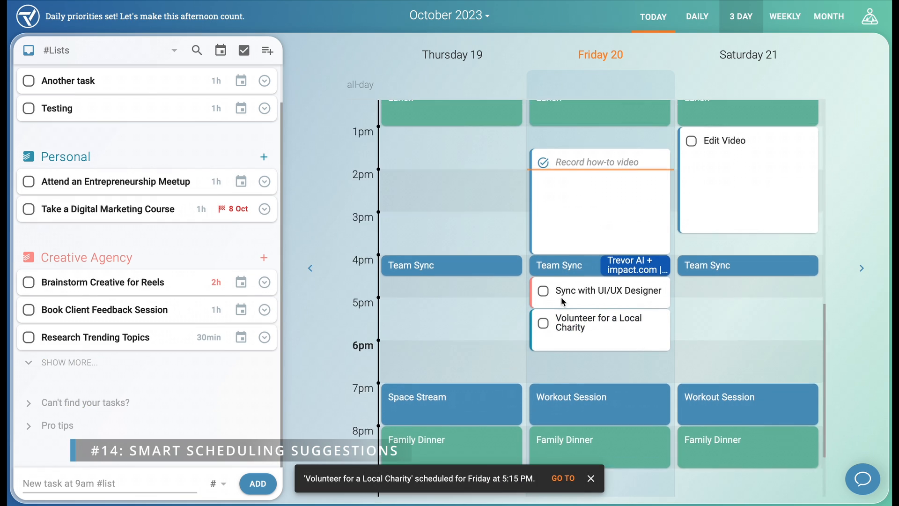
pyautogui.scroll(-3)
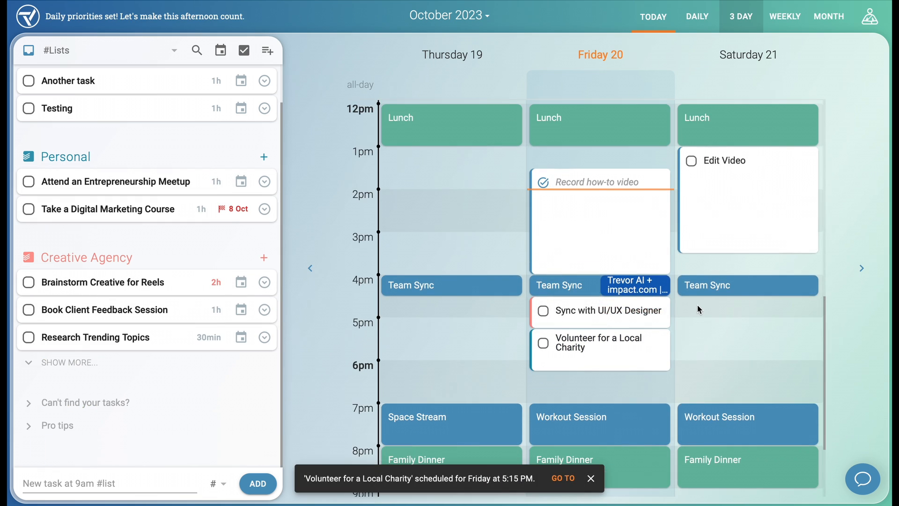
pyautogui.click(590, 478)
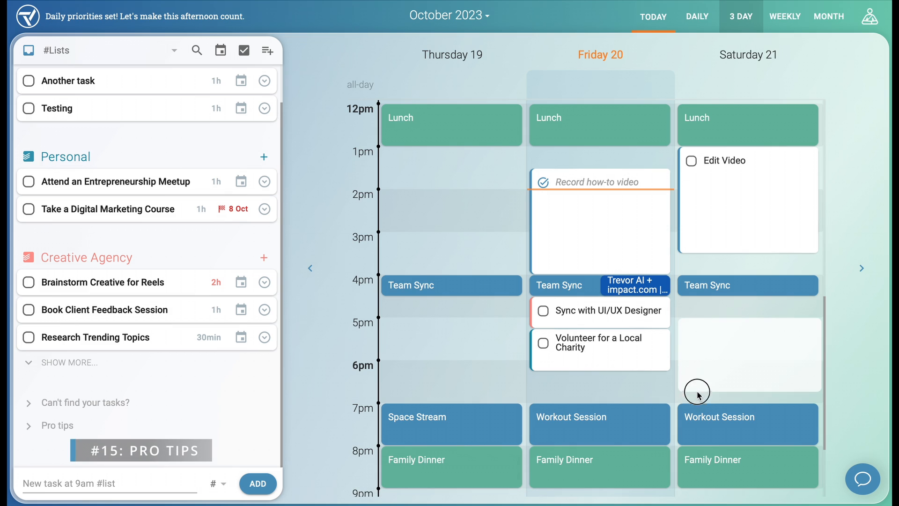
# Enter a Shopping for gym clothes task on Saturday around 5 PM.
pyautogui.write('Shopping for gym clothes')
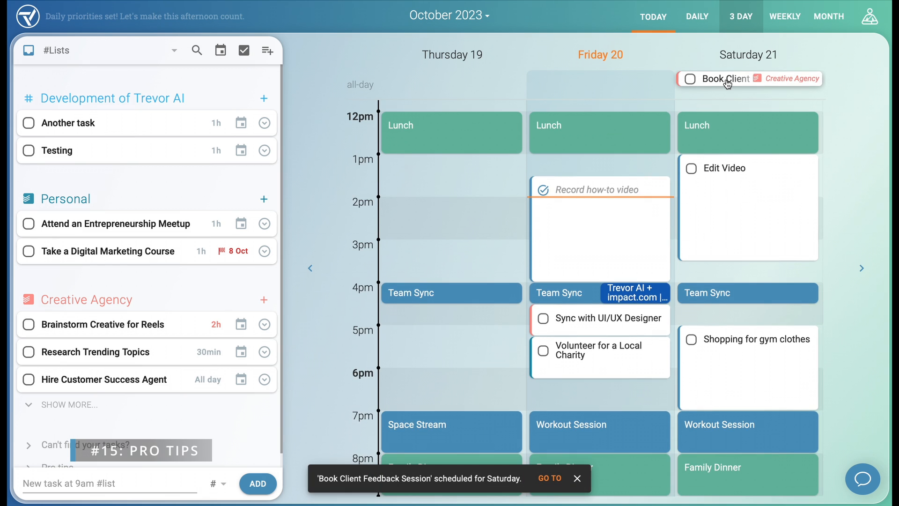
pyautogui.scroll(-3)
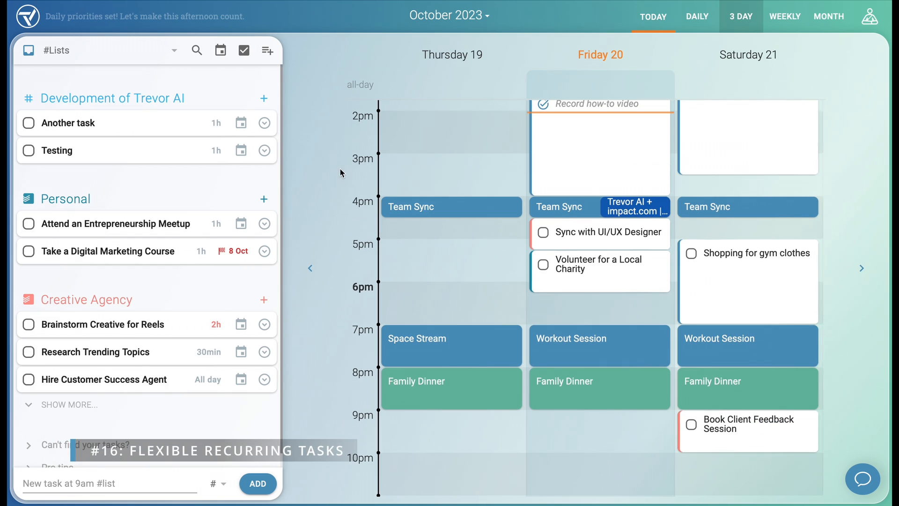
pyautogui.moveTo(194, 178)
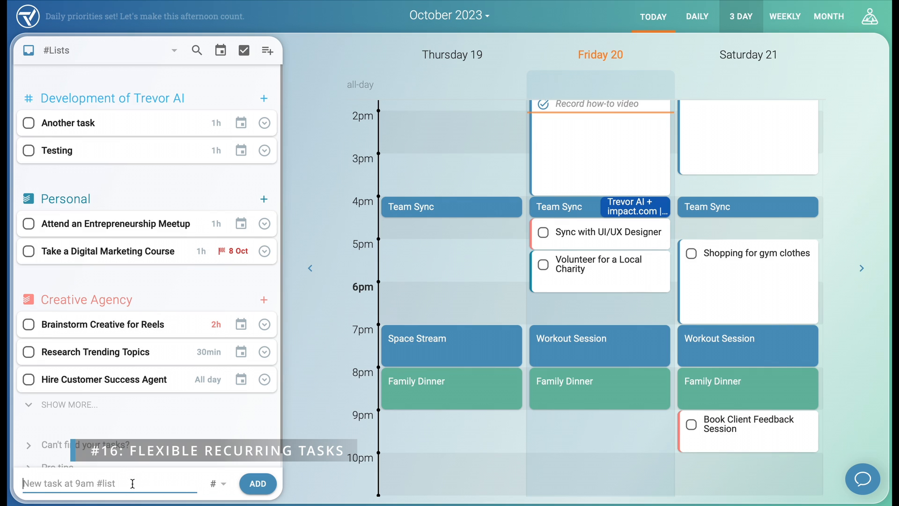
# Add a Journaling task to the Inbox.
pyautogui.write('J')
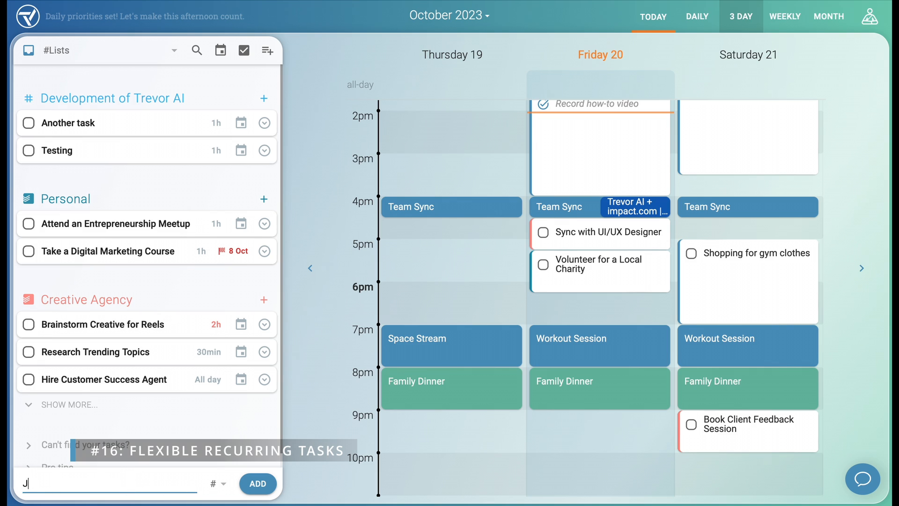
pyautogui.write('ournali')
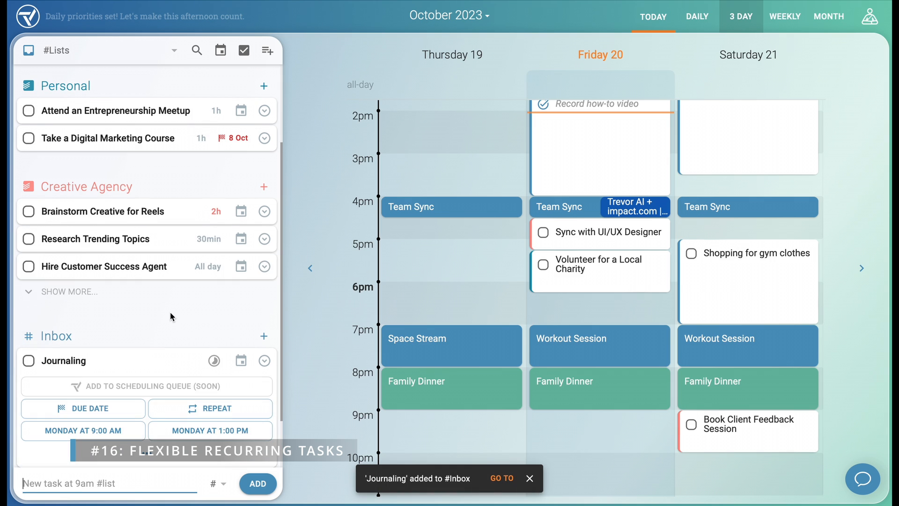
pyautogui.scroll(-3)
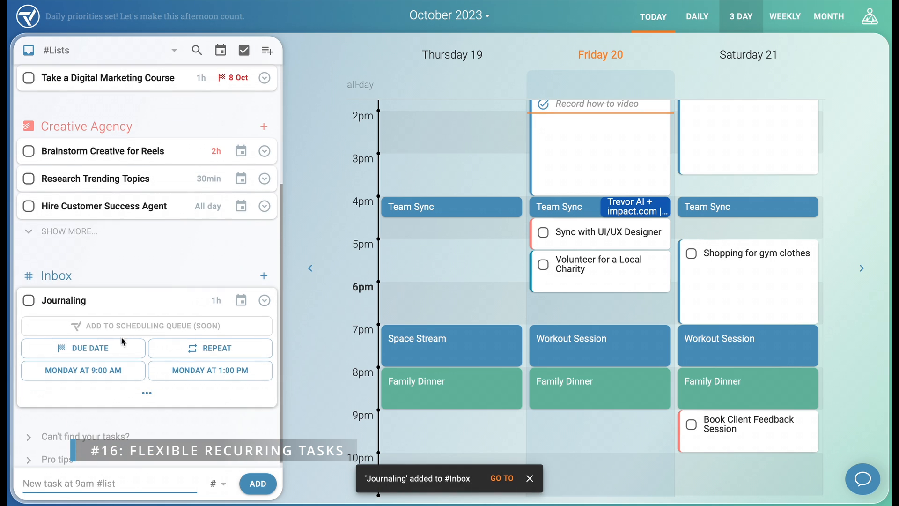
# Give Journaling a flexible everyday recurrence starting today.
pyautogui.click(210, 348)
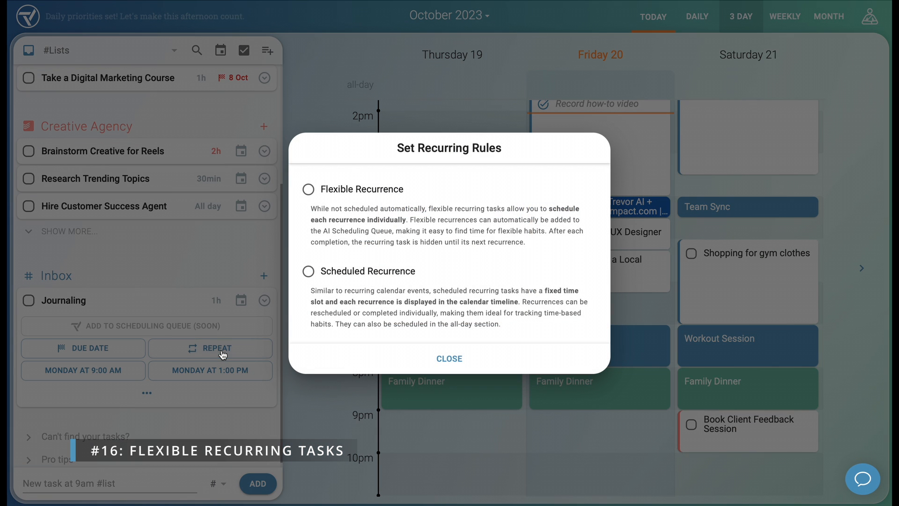
pyautogui.moveTo(373, 223)
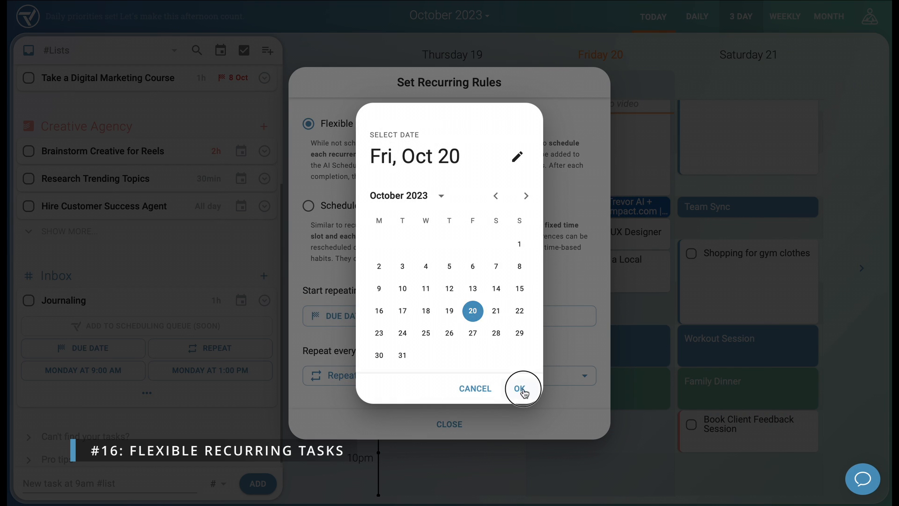
pyautogui.click(523, 388)
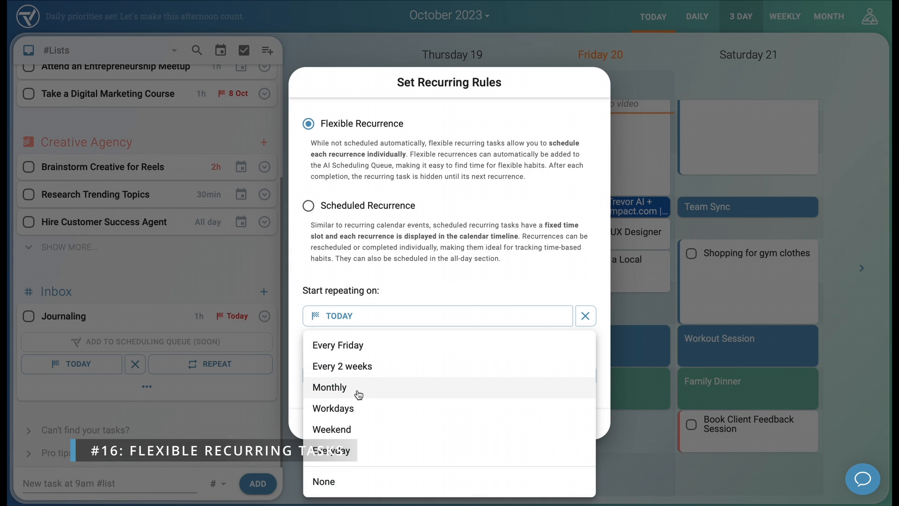
pyautogui.click(328, 451)
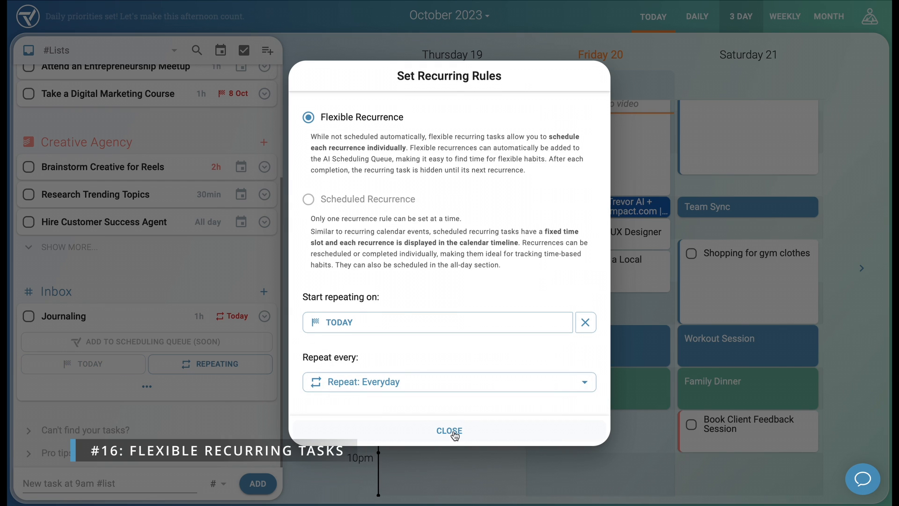
pyautogui.click(449, 431)
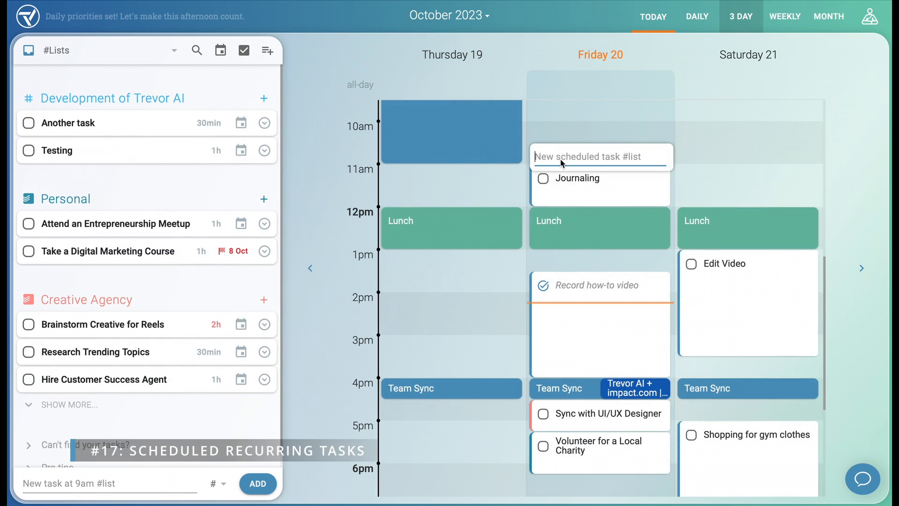
# Create a daily recurring Stretching task at 10:30 and mark Friday's occurrence complete.
pyautogui.write('Stret')
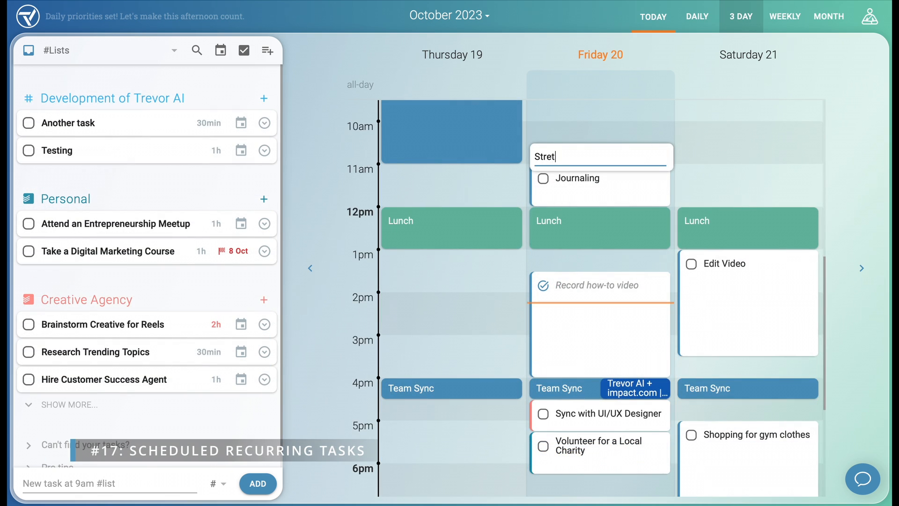
pyautogui.write('Stretching')
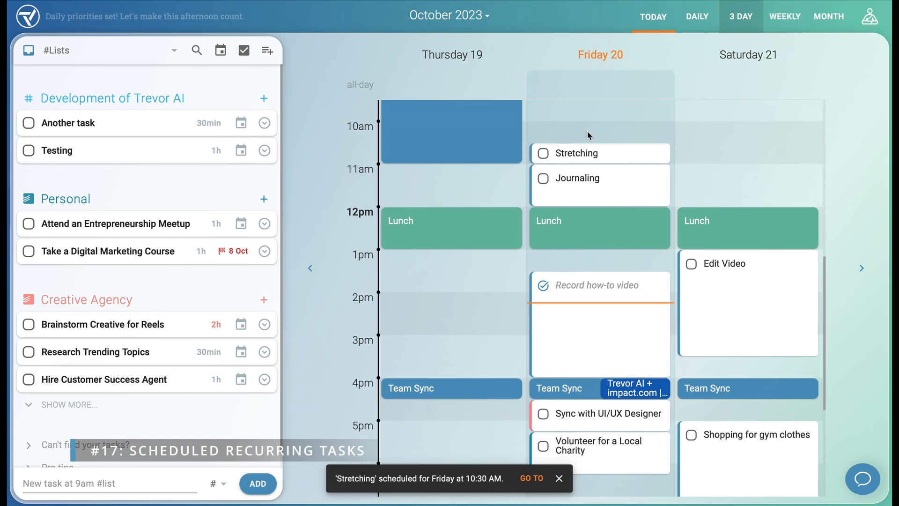
pyautogui.click(583, 153)
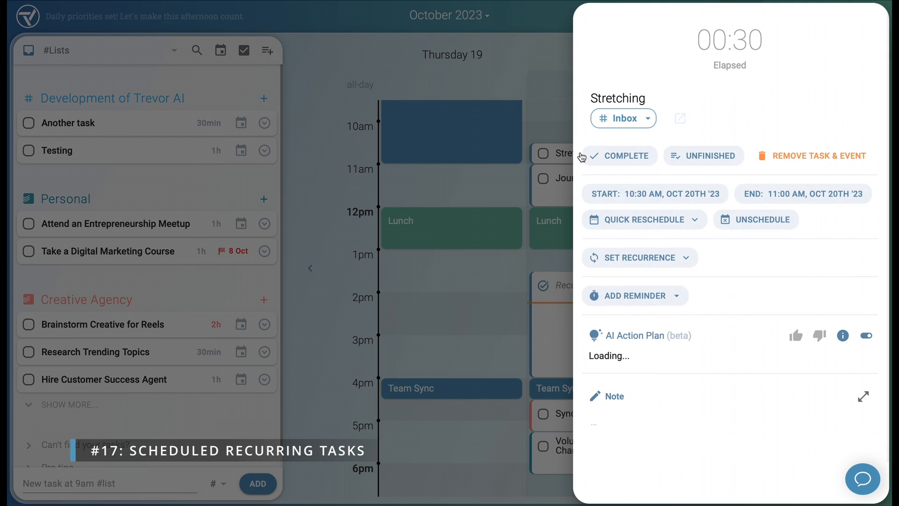
pyautogui.moveTo(638, 257)
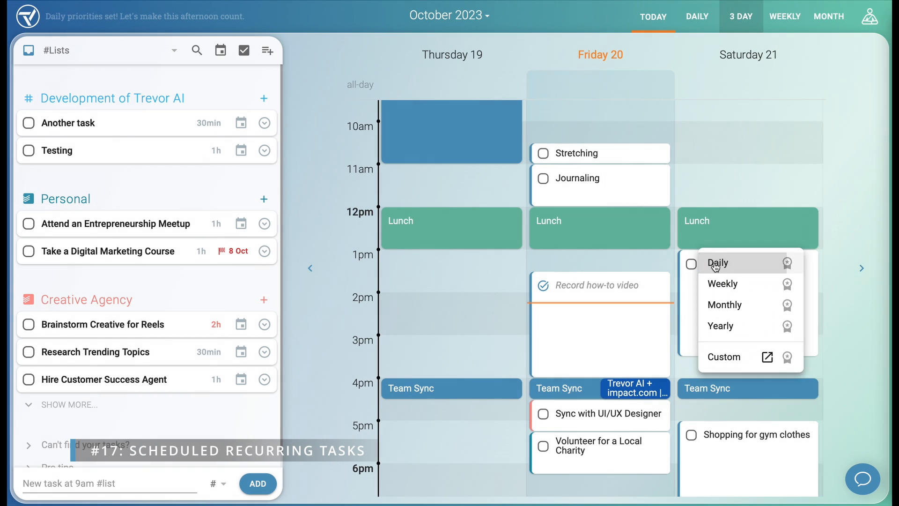
pyautogui.click(718, 263)
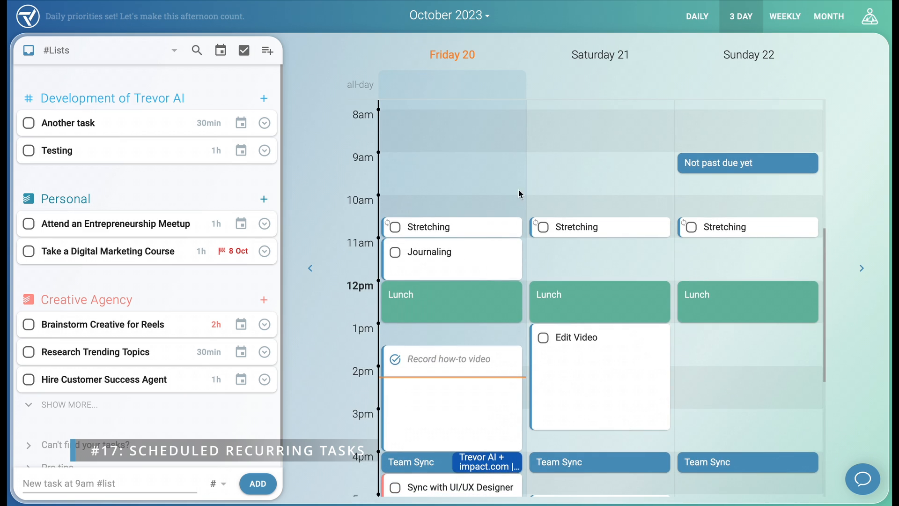
pyautogui.moveTo(708, 234)
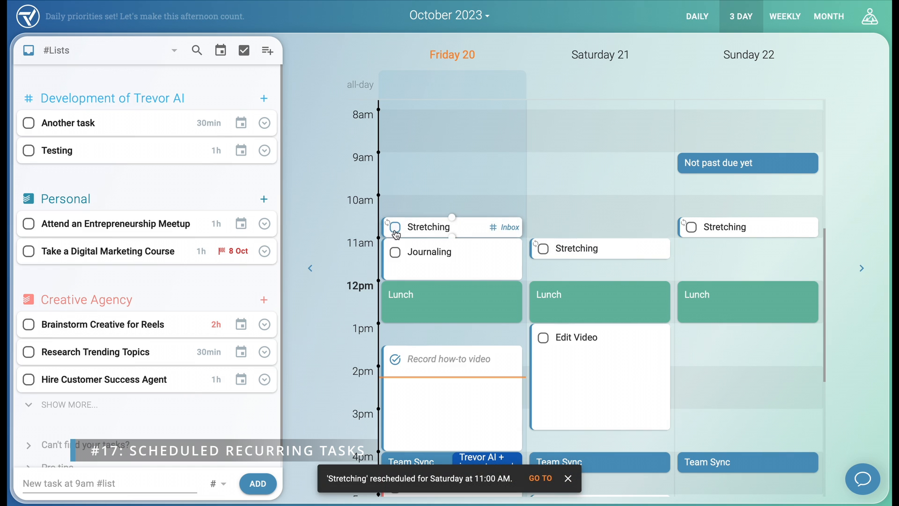
pyautogui.click(395, 227)
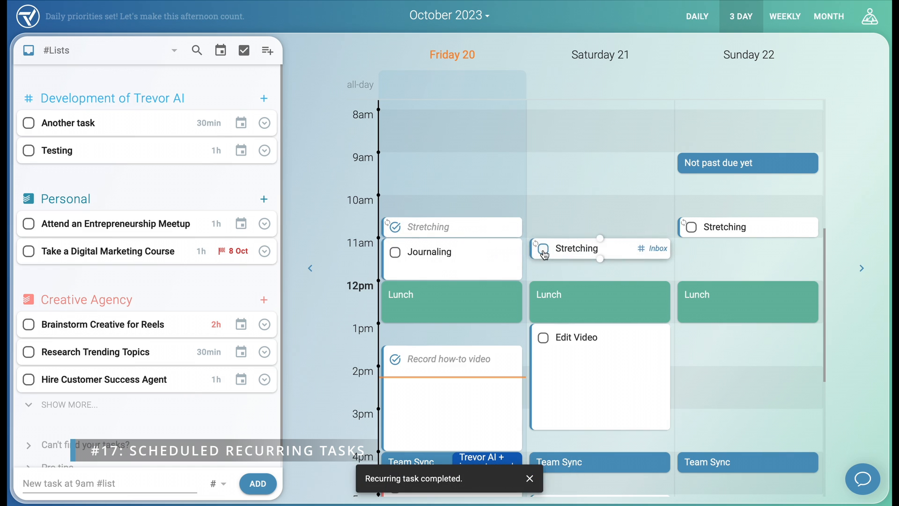
pyautogui.scroll(-3)
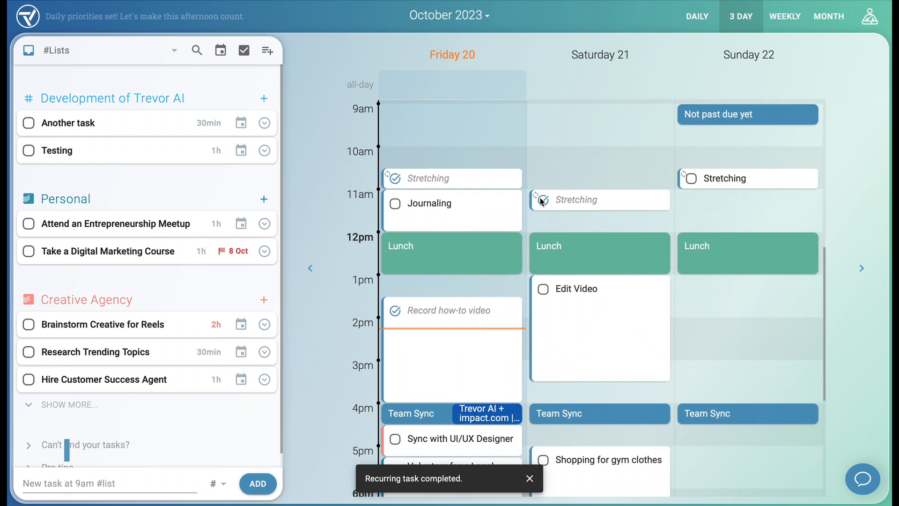
# Add 'Interview tomorrow at 6pm' as a Saturday 6 PM task.
pyautogui.scroll(-3)
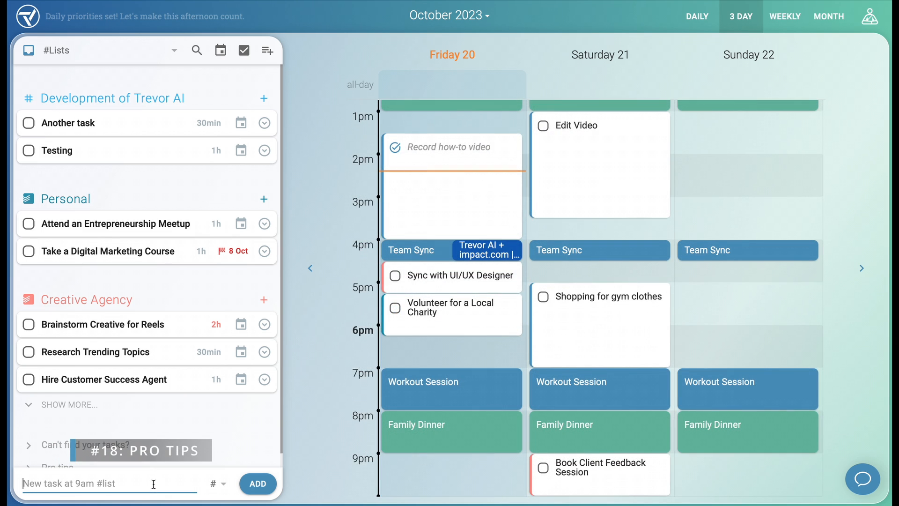
pyautogui.write('Interview')
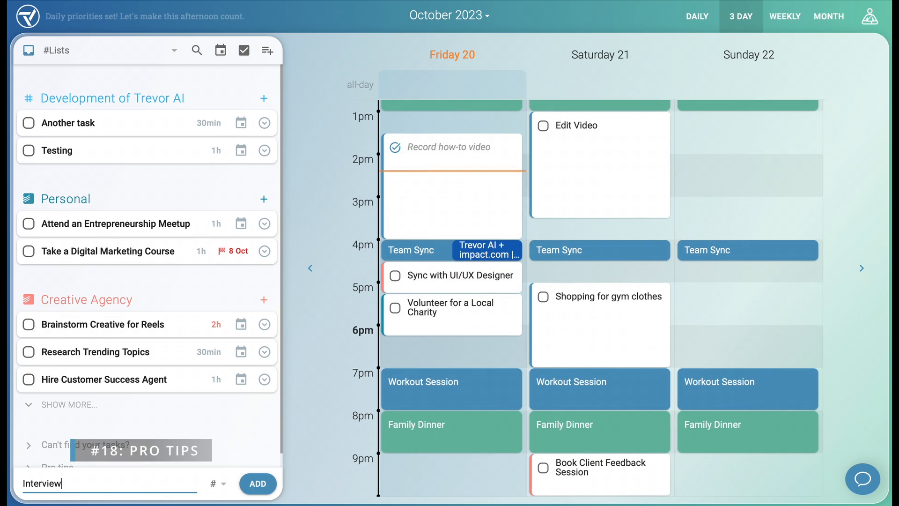
pyautogui.write('tomorrow at 6pm')
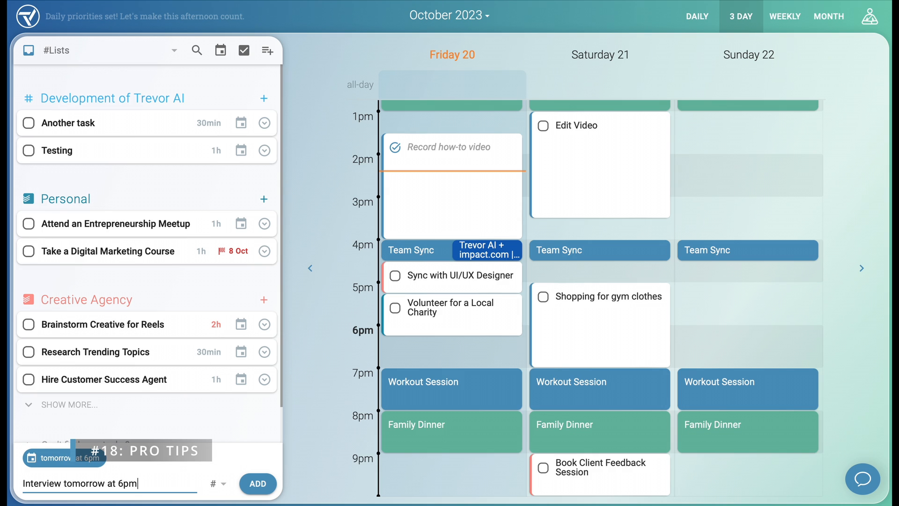
pyautogui.click(258, 483)
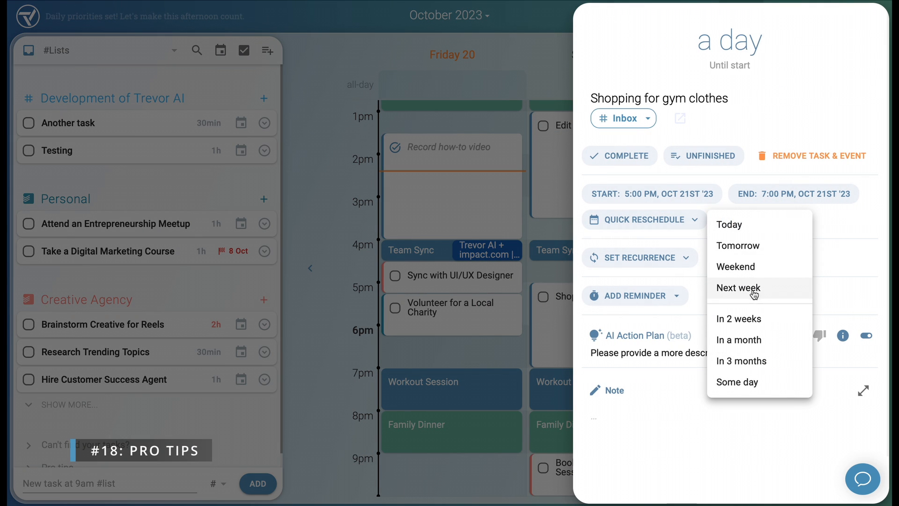
# Push gym-clothes shopping to next week and drag the UI/UX Designer sync to Saturday.
pyautogui.click(738, 288)
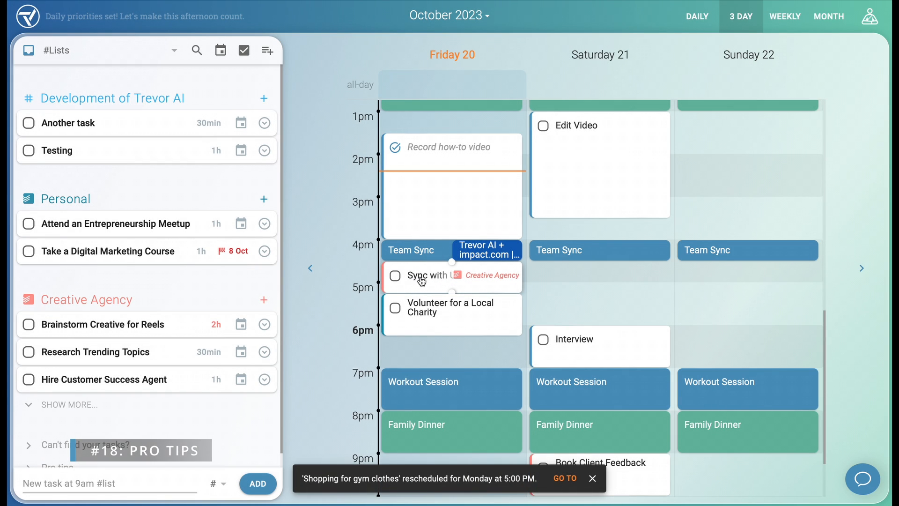
pyautogui.click(447, 276)
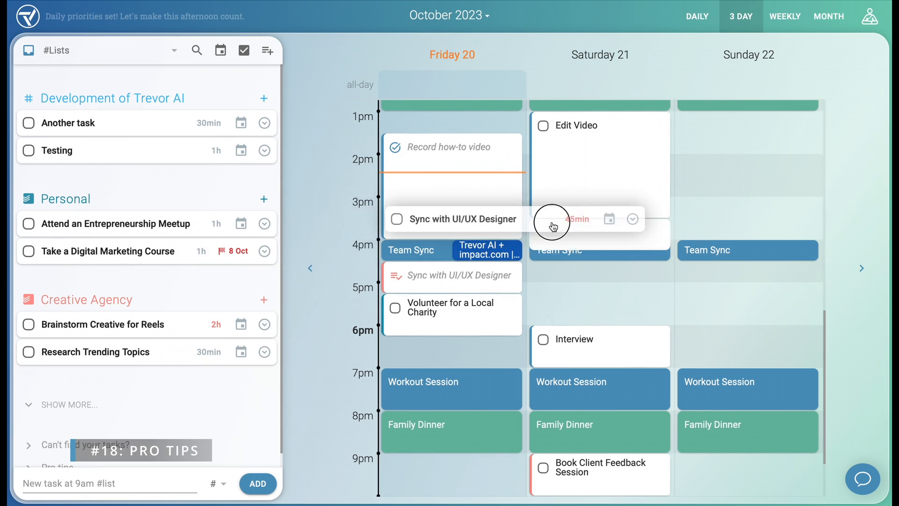
pyautogui.moveTo(453, 220); pyautogui.dragTo(600, 276)
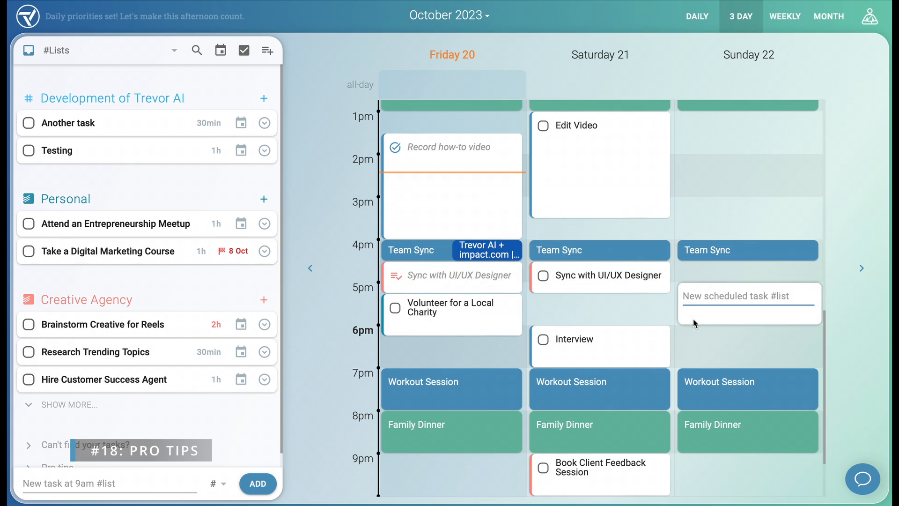
# Add a 'Code review' task tagged #DevelopmentofTrevorAI.
pyautogui.write('Code review')
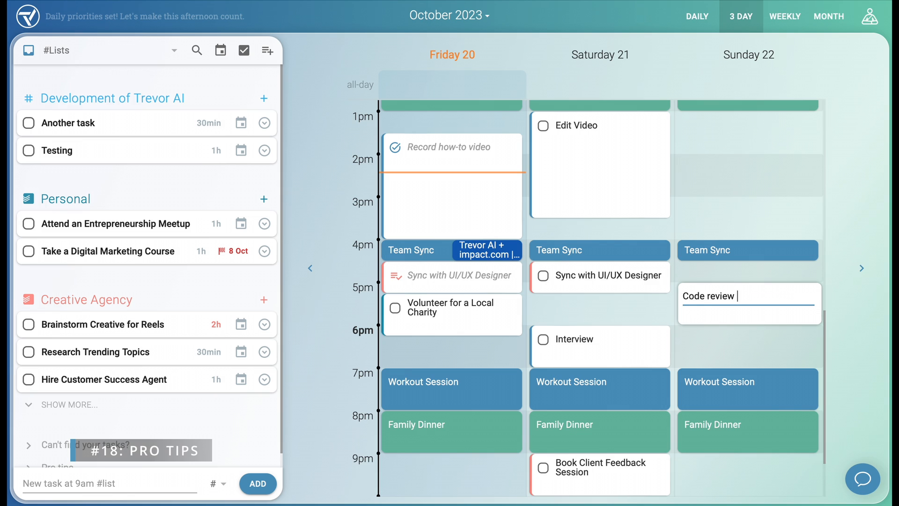
pyautogui.write('#')
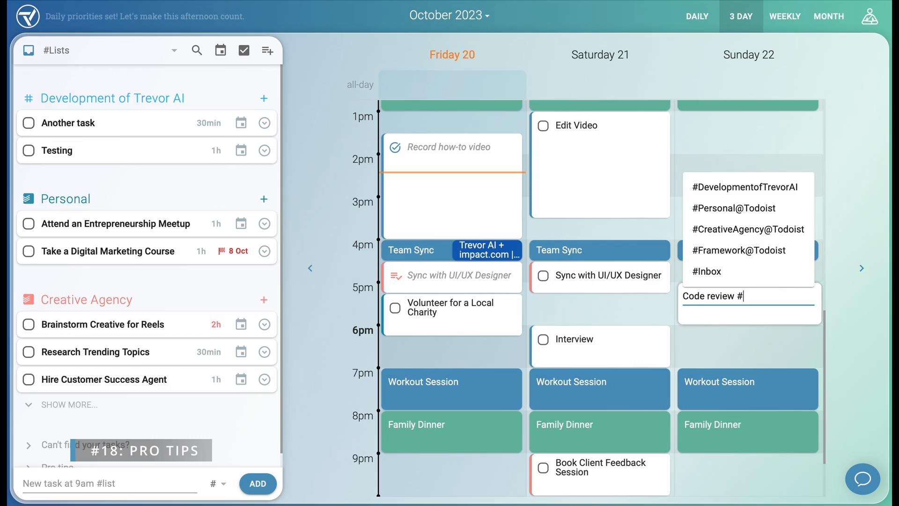
pyautogui.click(744, 187)
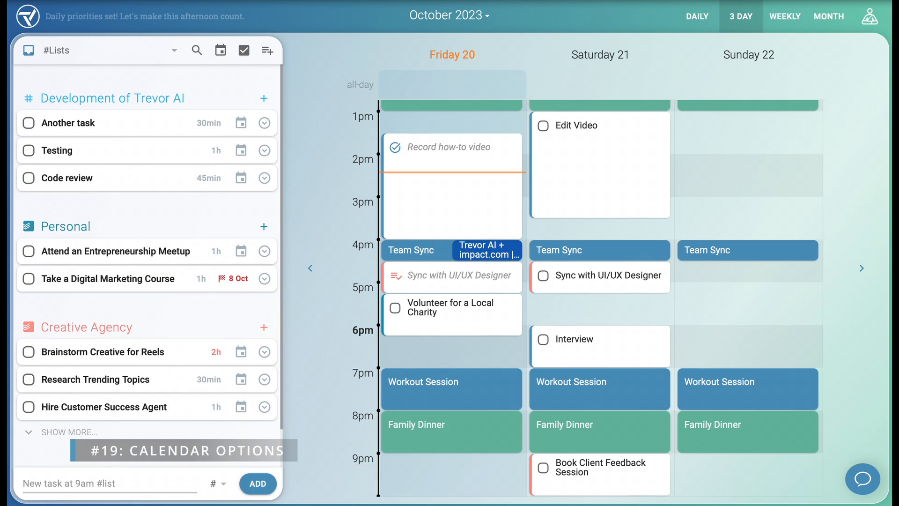
pyautogui.moveTo(884, 16)
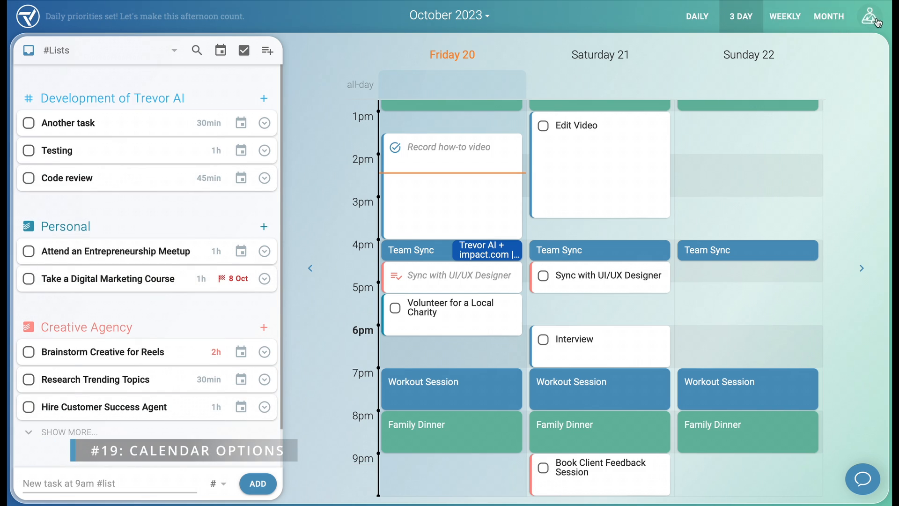
# Select the Detailed schedule view in Calendar Options from the profile menu.
pyautogui.click(872, 16)
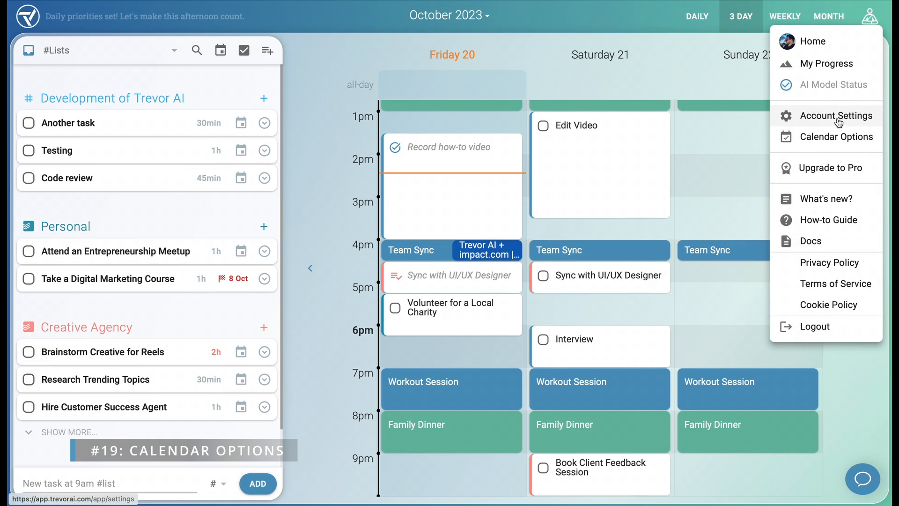
pyautogui.click(838, 137)
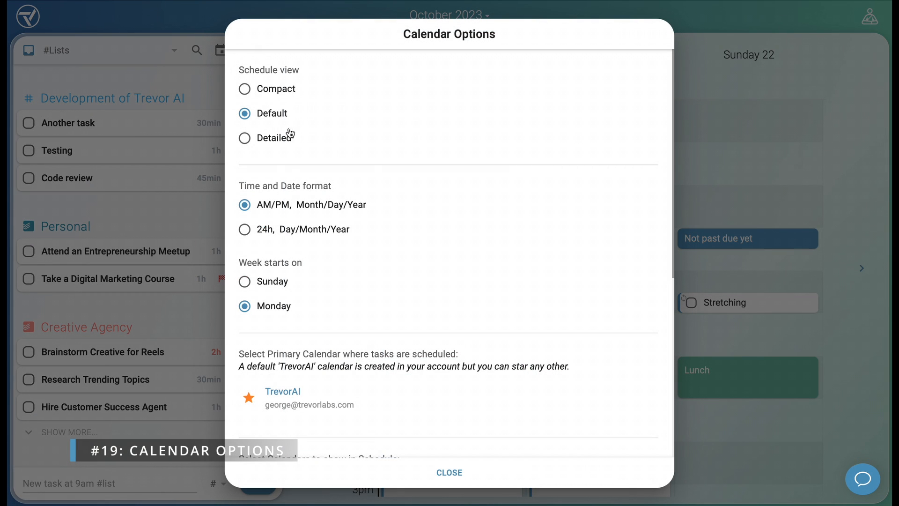
pyautogui.moveTo(274, 154)
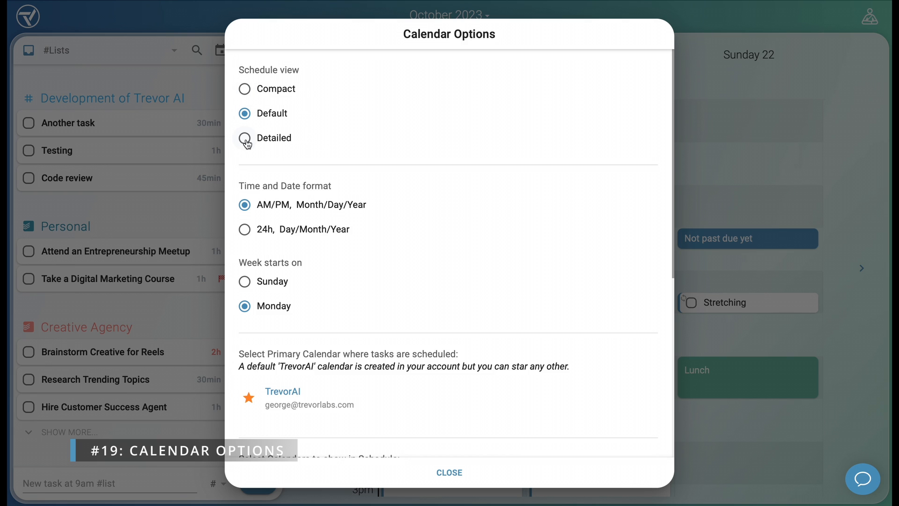
pyautogui.click(450, 472)
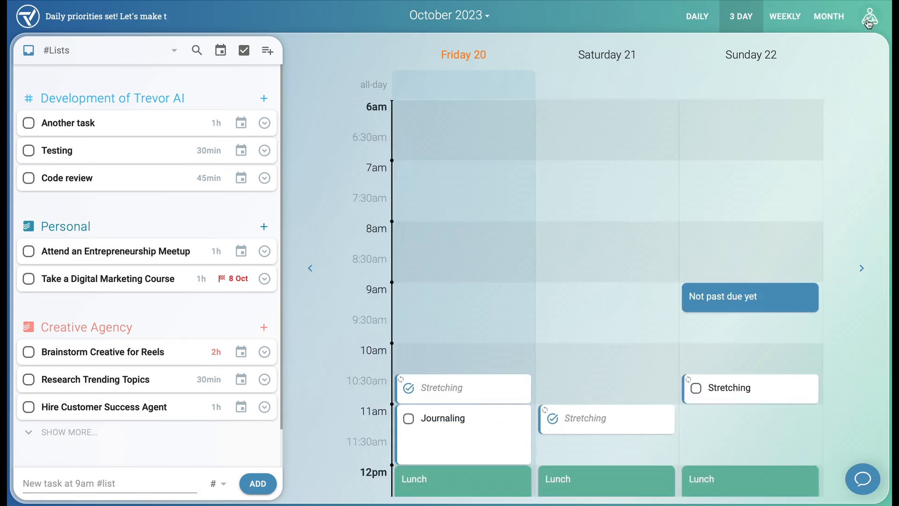
# Move the Scheduling Hours start from 9:00 AM to 10:00 AM in Account Settings.
pyautogui.click(884, 16)
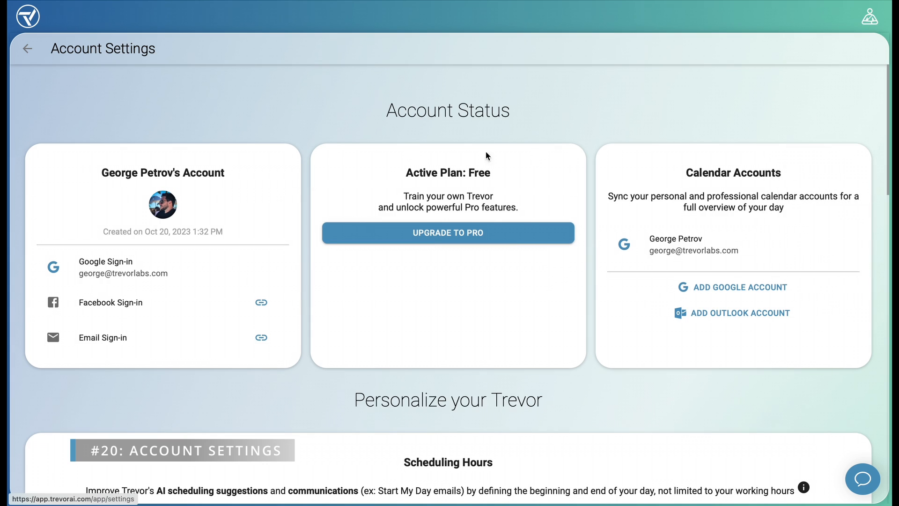
pyautogui.moveTo(151, 330)
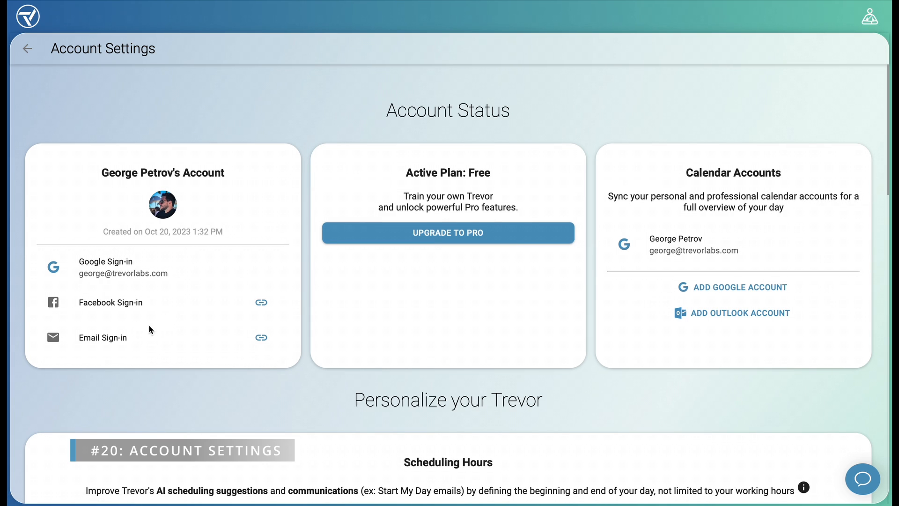
pyautogui.moveTo(593, 291)
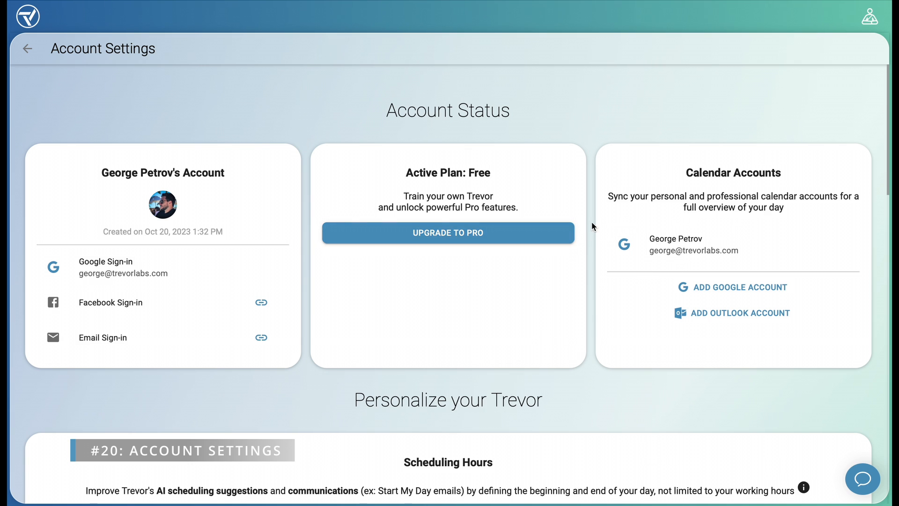
pyautogui.scroll(-3)
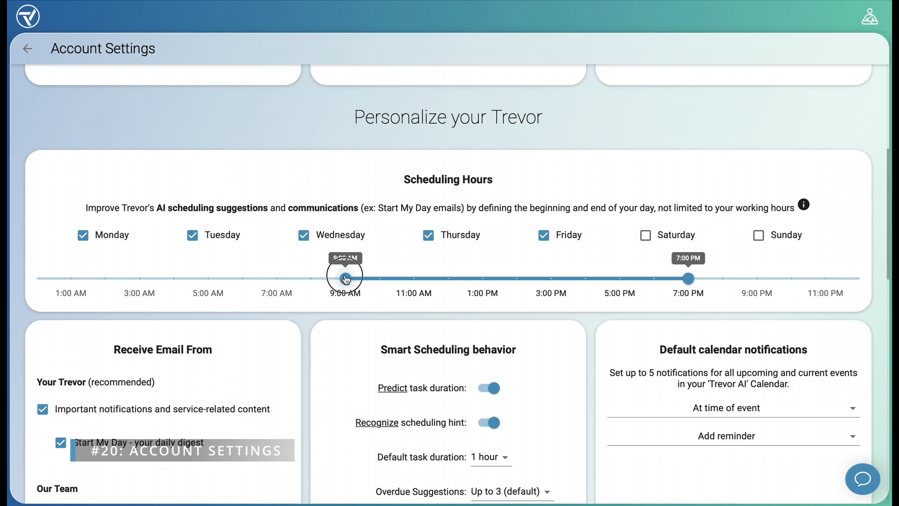
pyautogui.moveTo(344, 279); pyautogui.dragTo(377, 279)
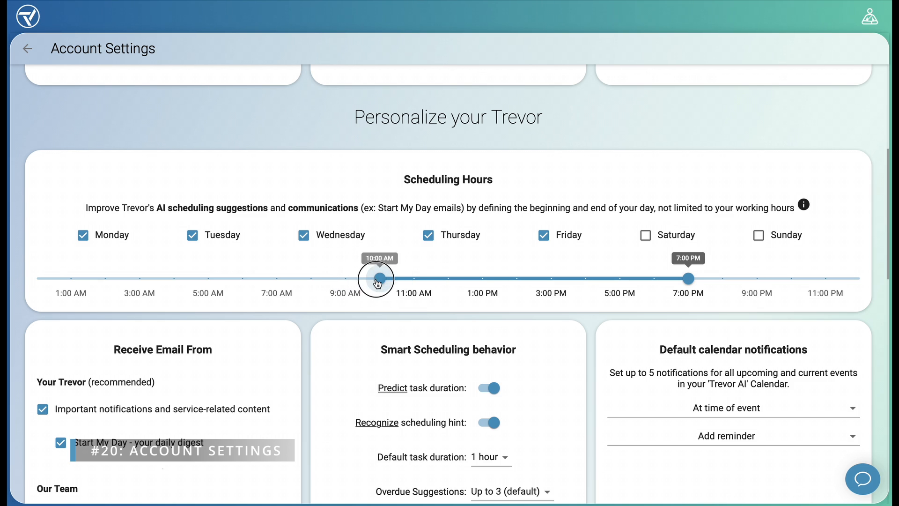
# Scroll down the account settings and open the Pro plan upgrade details.
pyautogui.scroll(-3)
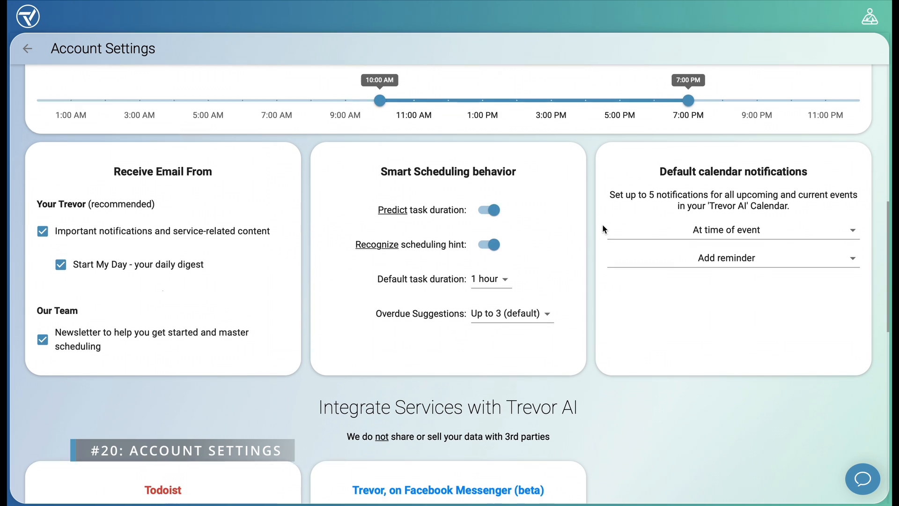
pyautogui.scroll(-3)
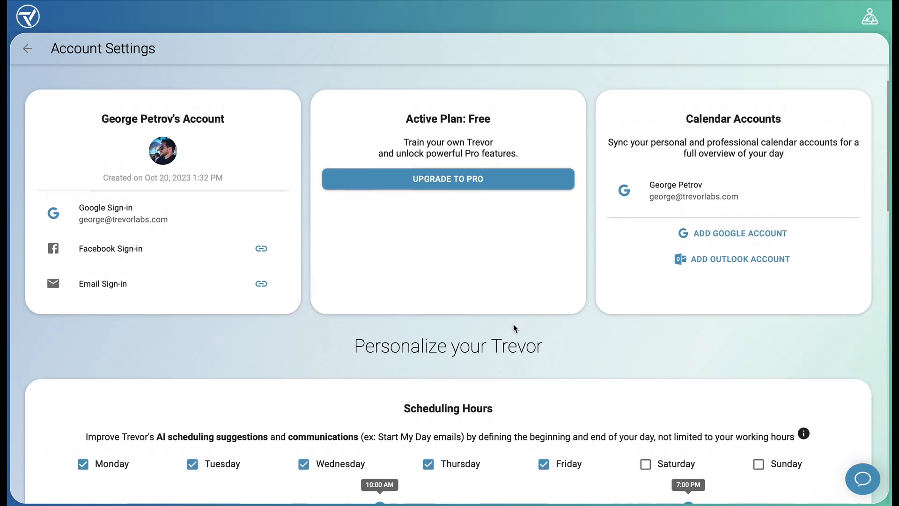
pyautogui.click(448, 178)
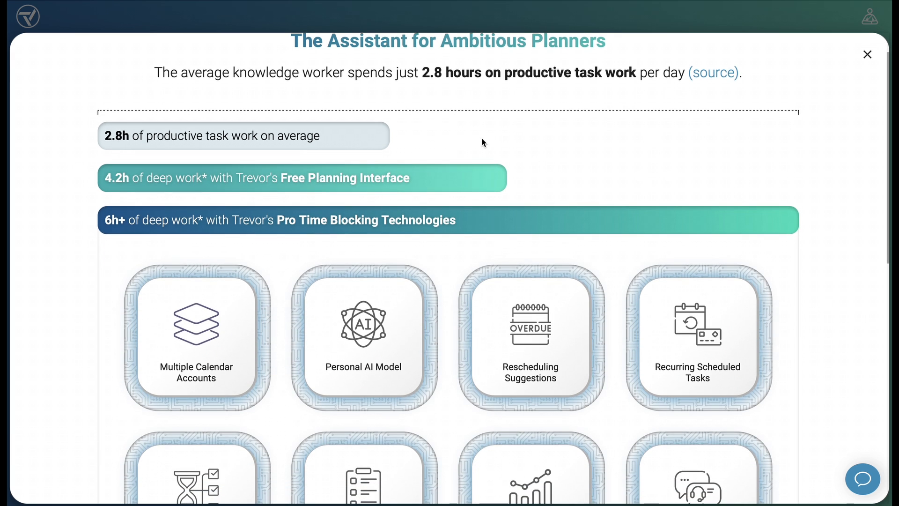
pyautogui.scroll(-3)
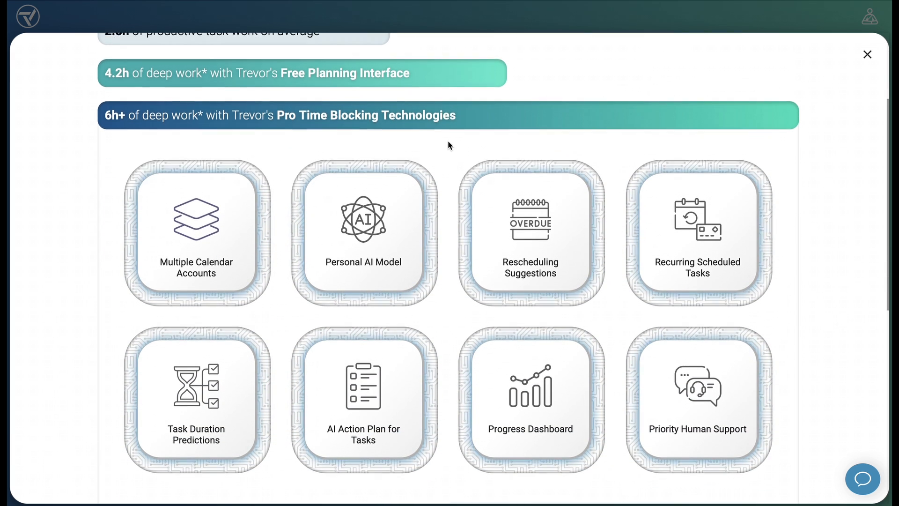
pyautogui.scroll(-3)
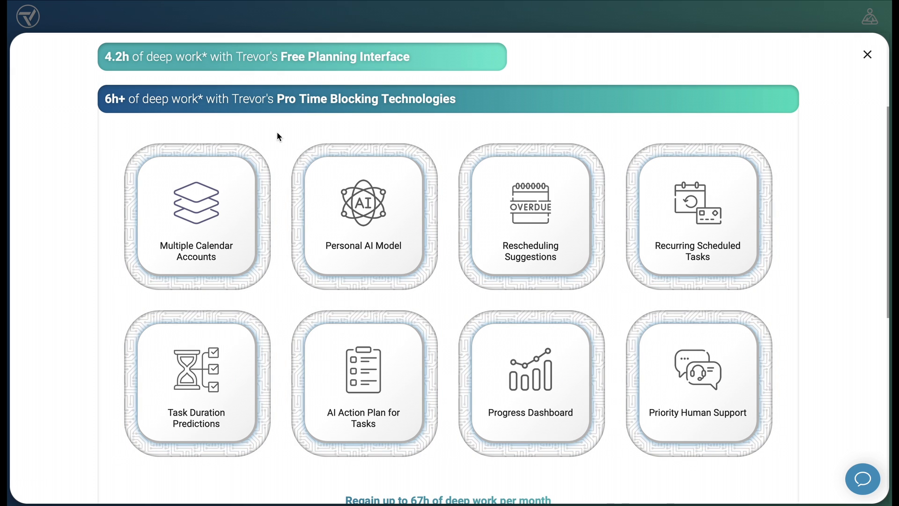
pyautogui.scroll(-3)
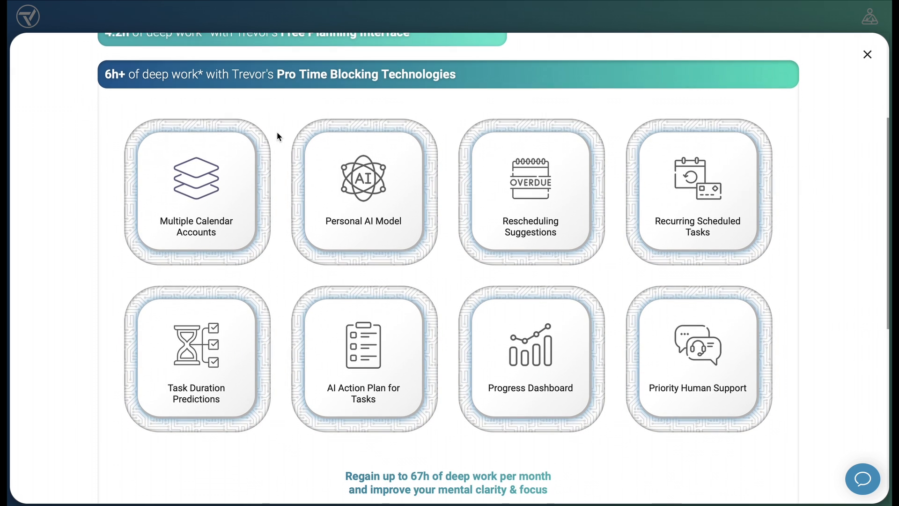
pyautogui.scroll(-3)
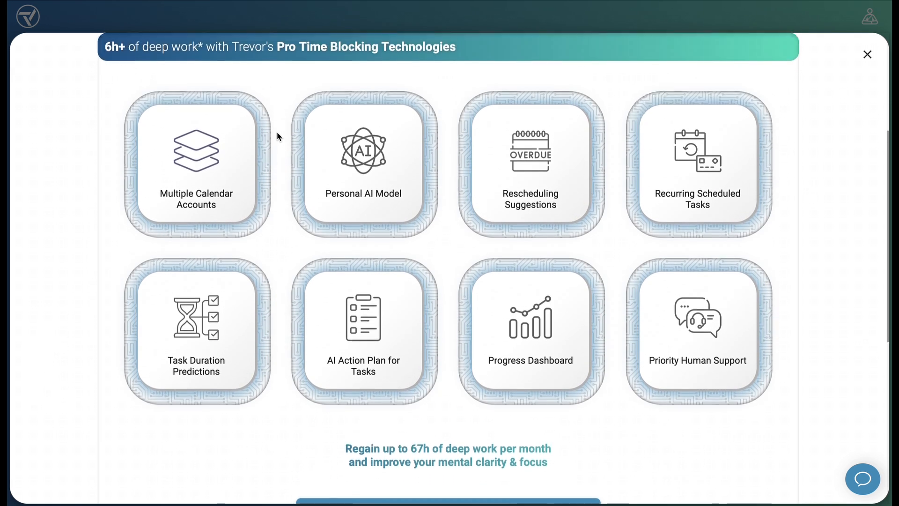
pyautogui.scroll(-3)
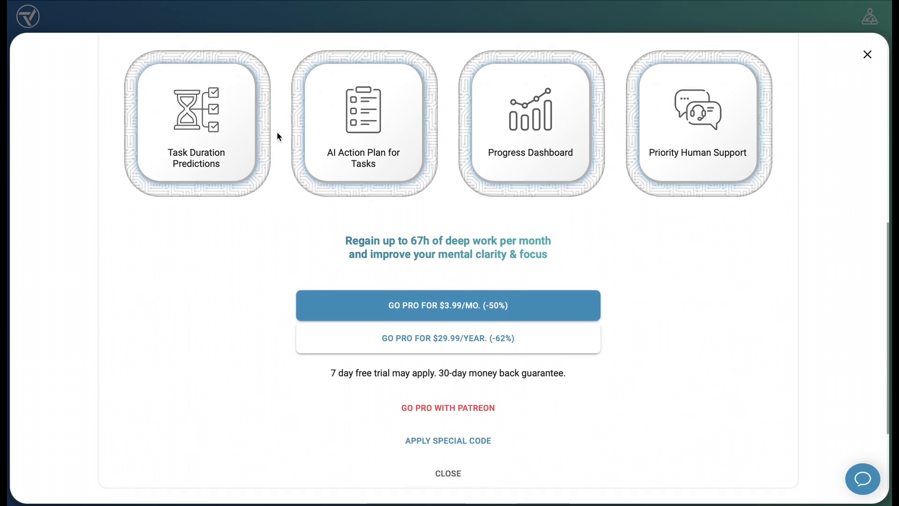
pyautogui.scroll(-3)
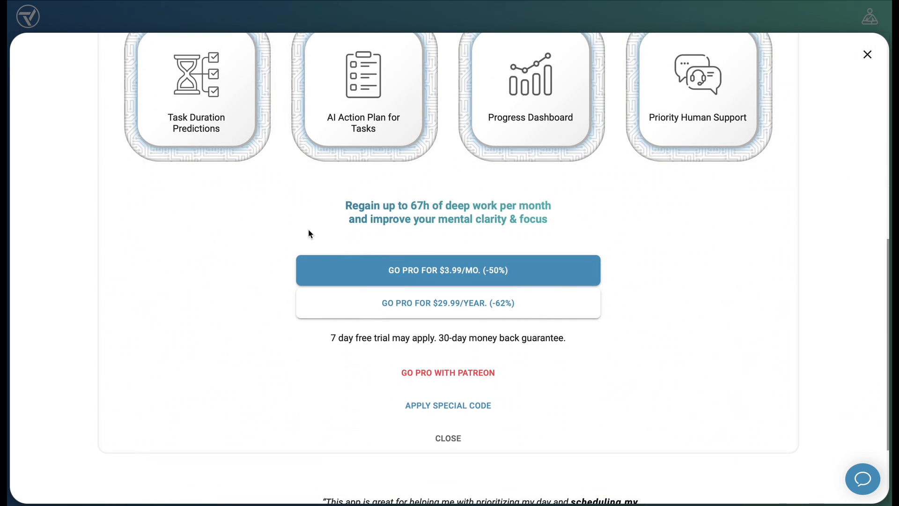
pyautogui.moveTo(282, 232)
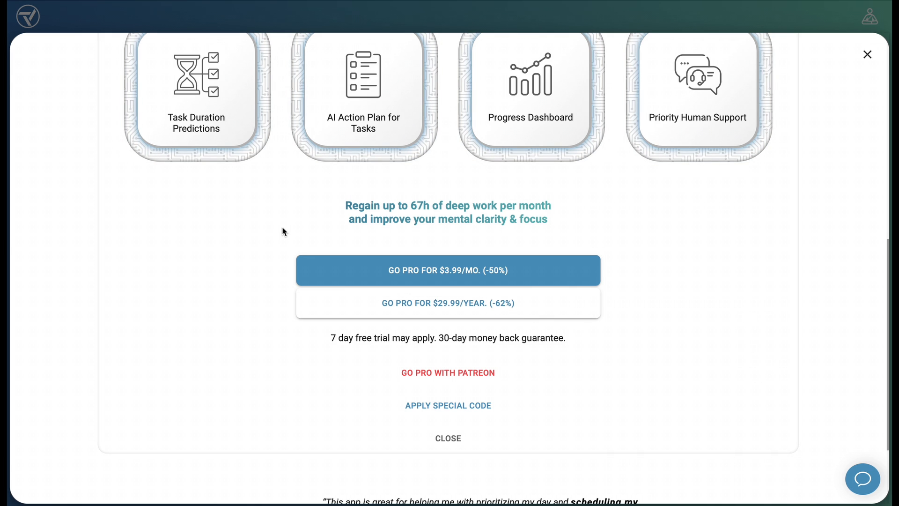
pyautogui.moveTo(382, 236)
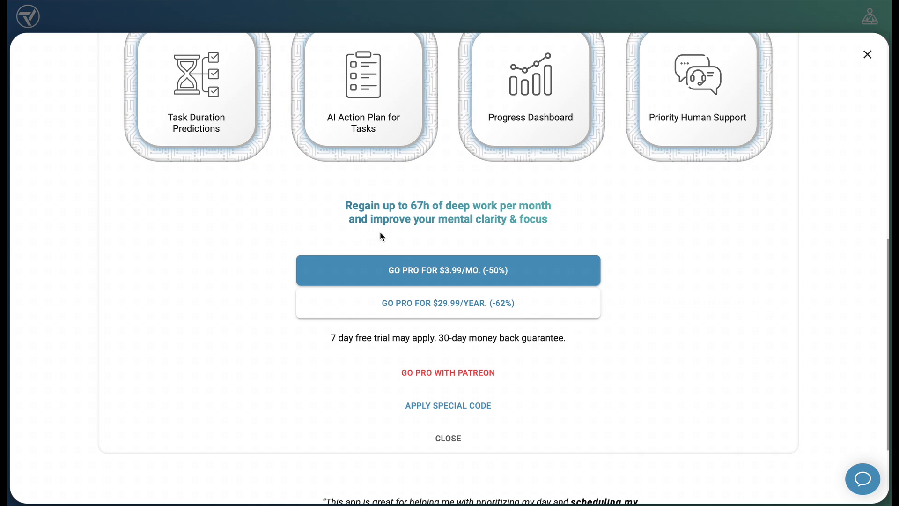